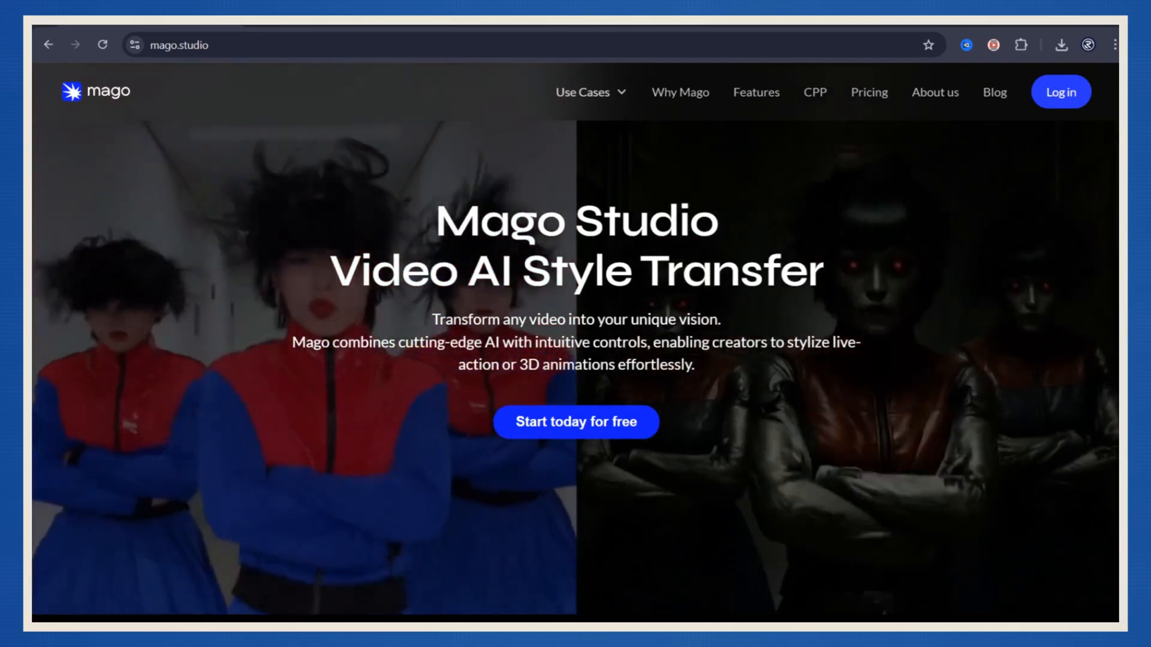
Start a new project from the dashboard and bring the football video into the upload area.
scroll("down", 3)
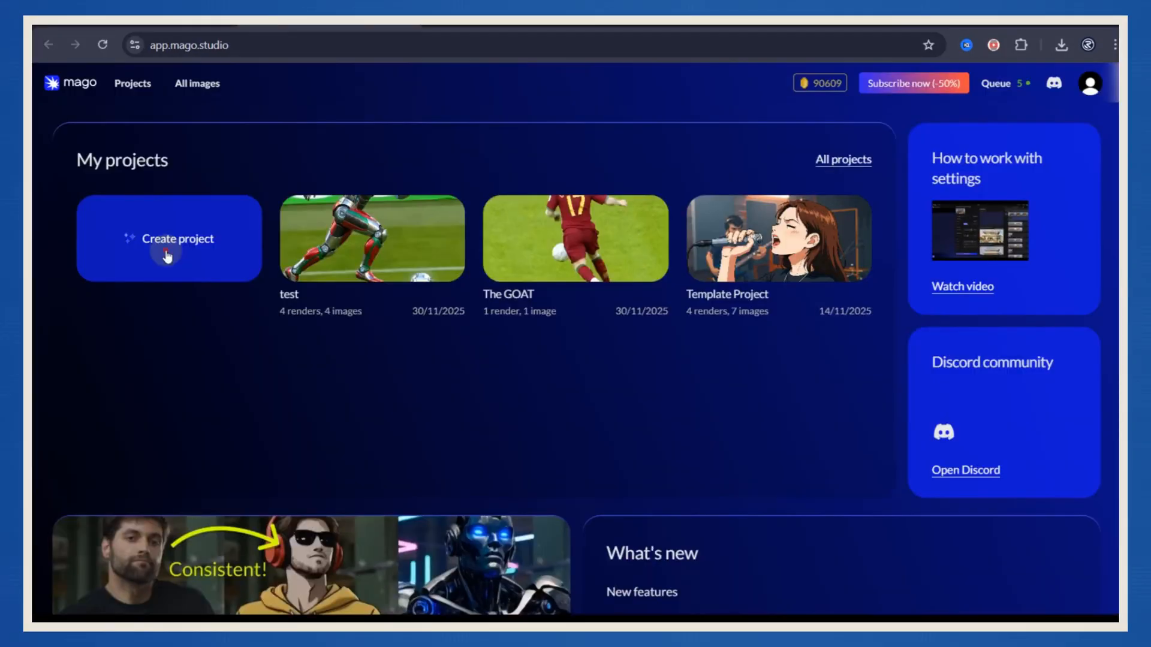
left_click(168, 239)
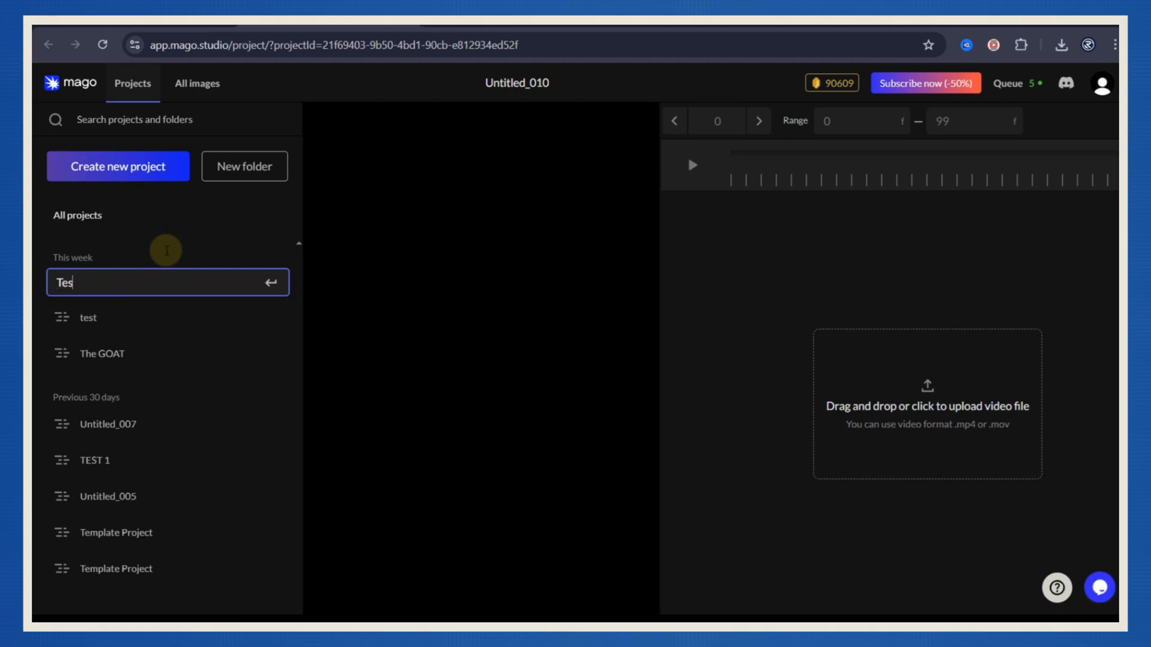
left_click(927, 404)
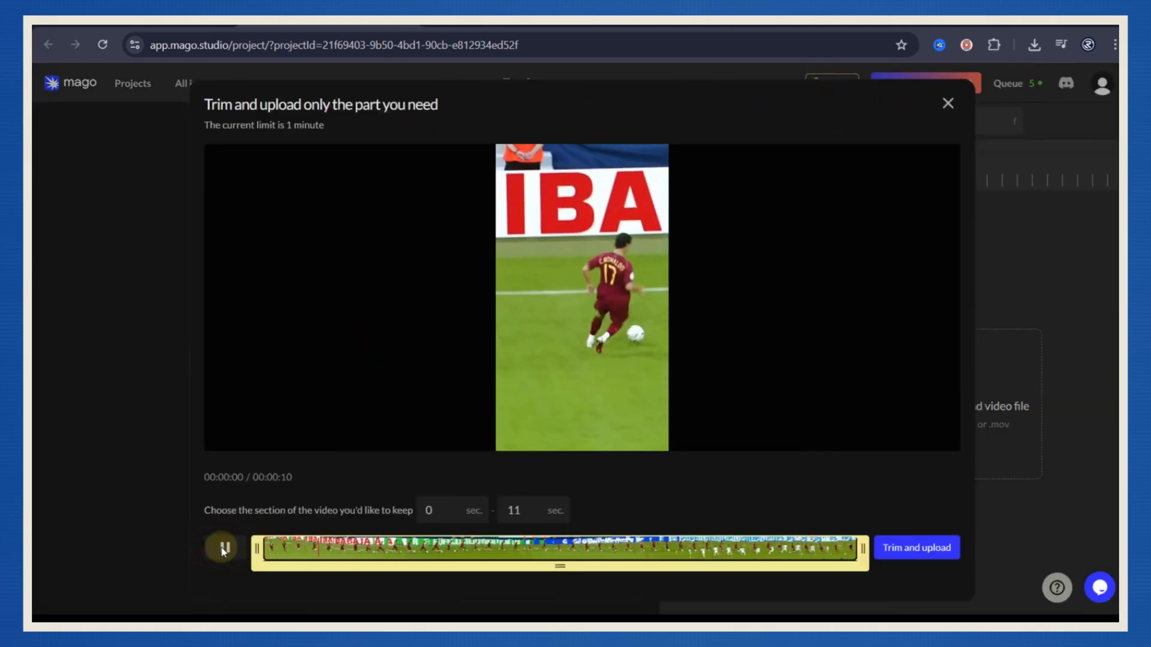
Preview the clip, move the start trim handle in, and upload only the trimmed portion.
left_click(223, 548)
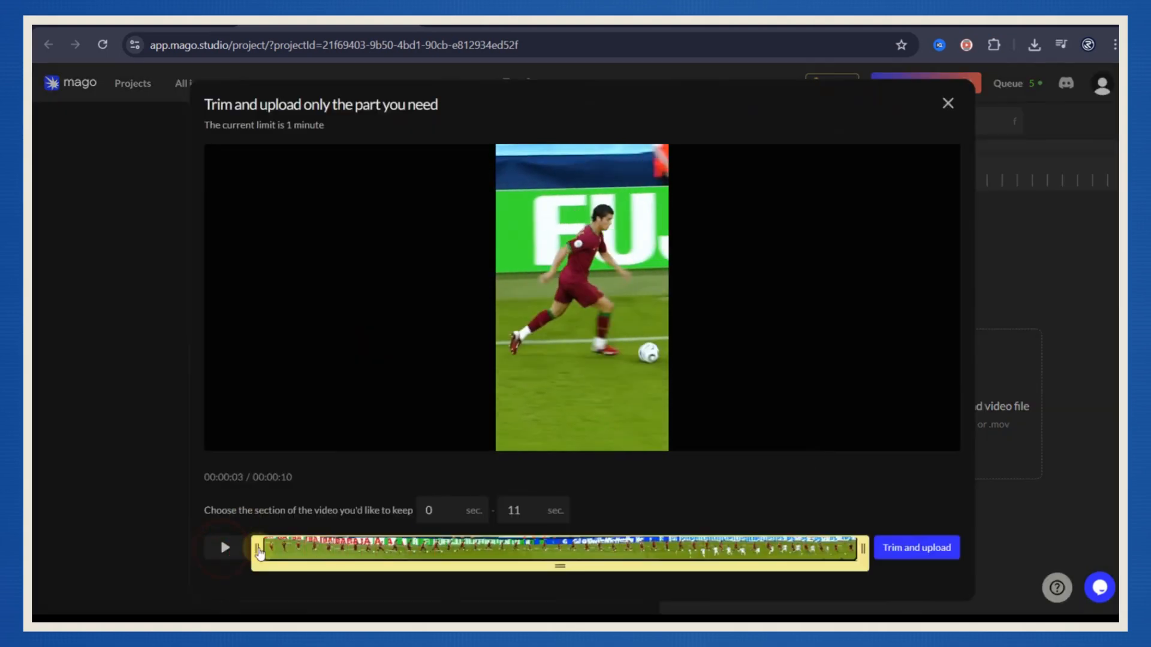
left_click_drag(256, 548, 397, 543)
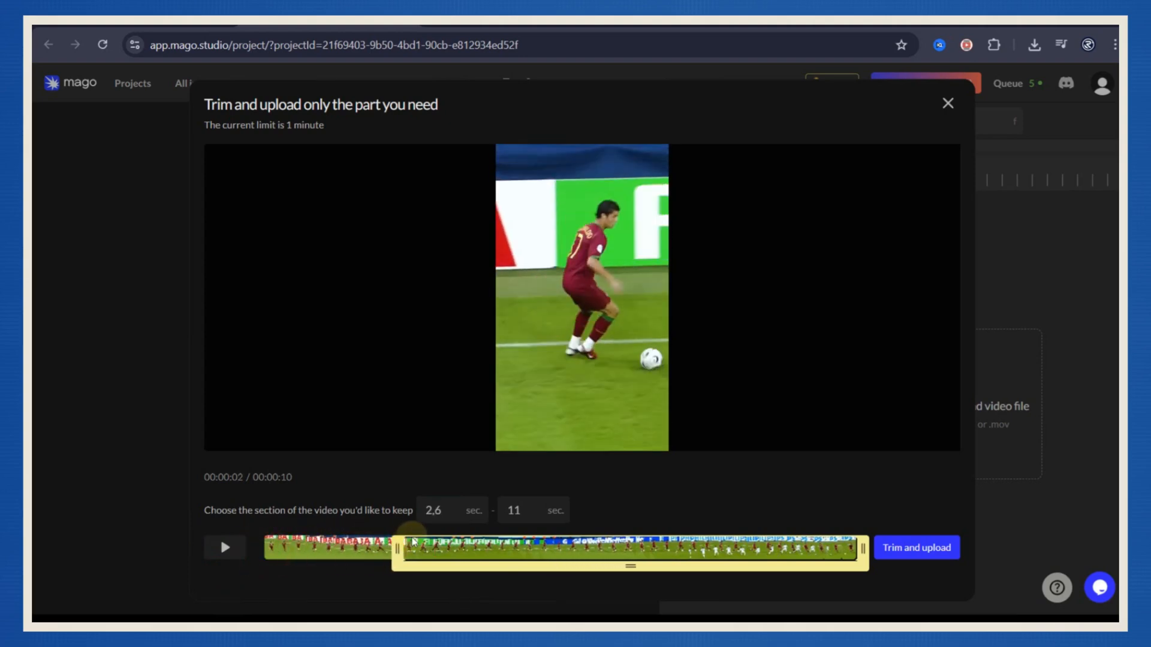
left_click(916, 547)
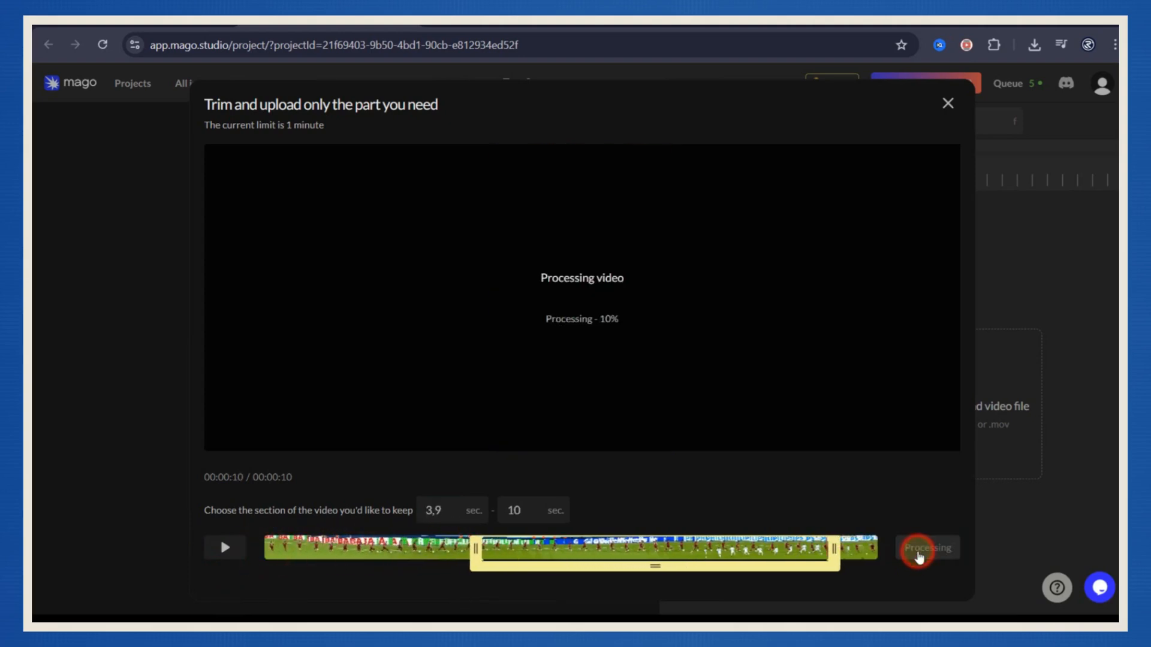
left_click(925, 548)
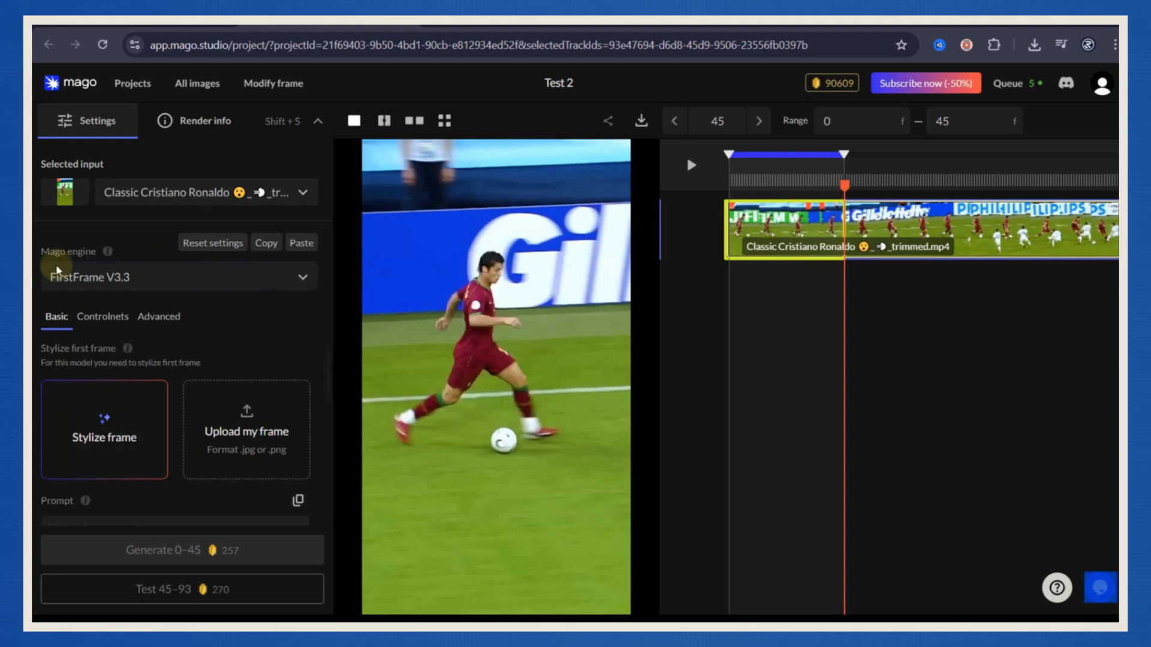
Enter modification of the clip's first frame.
left_click(177, 277)
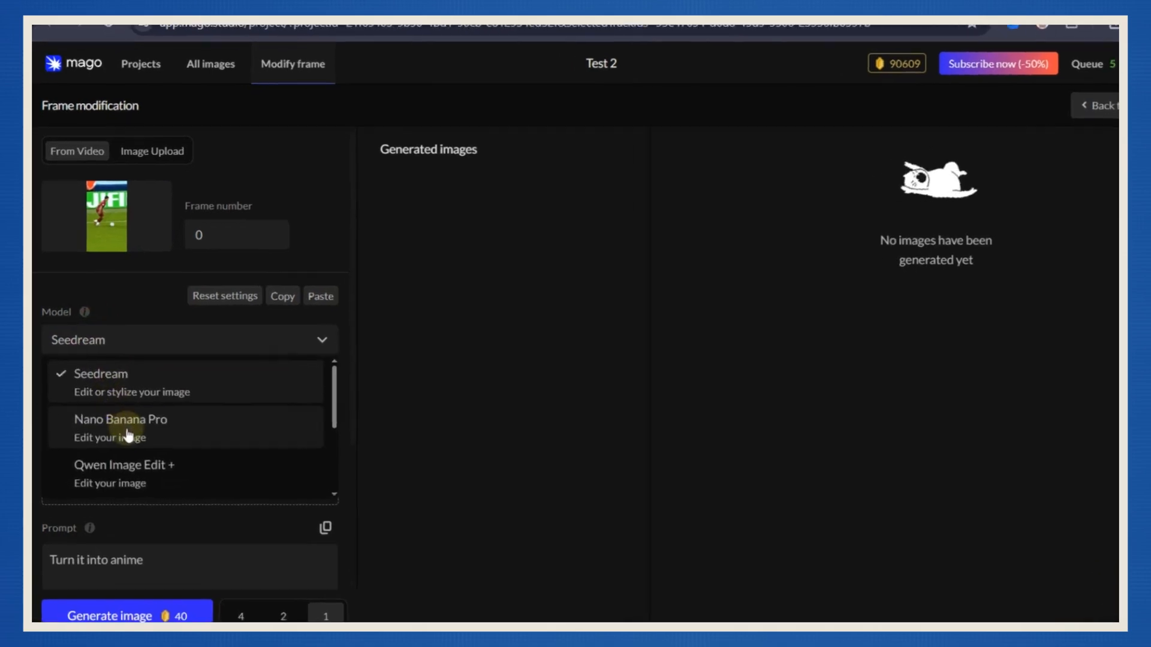
With Nano Banana Pro and a 'Turn this pl... robot' prompt, generate two robot images of frame 0.
left_click(121, 428)
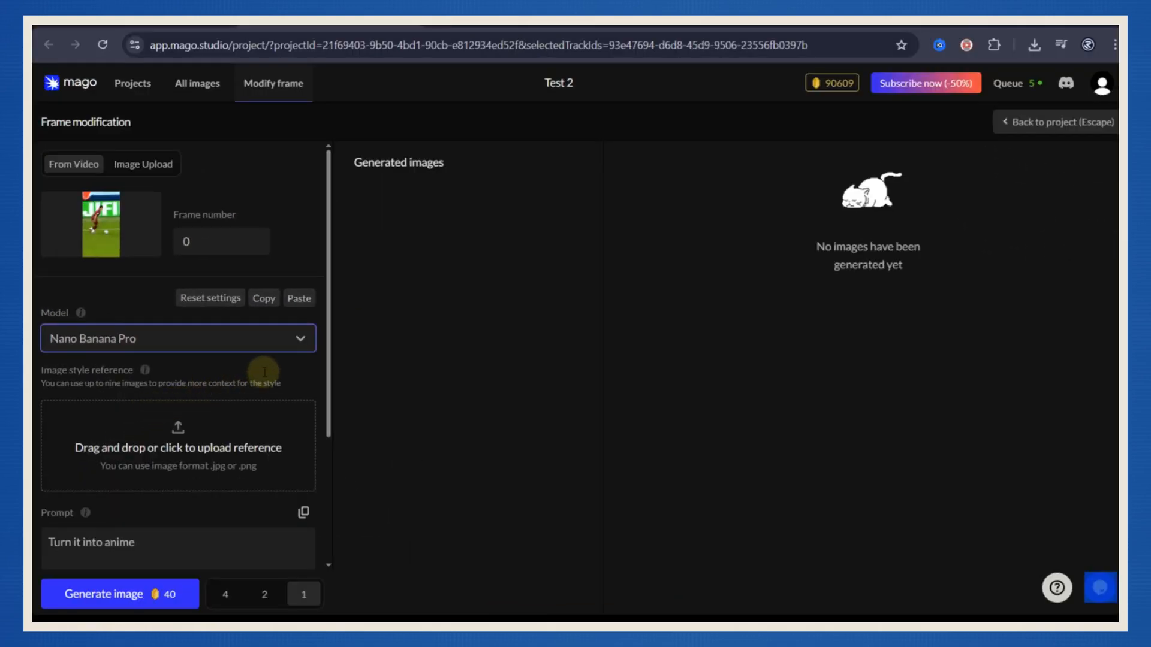
type("Turn this player into  a go")
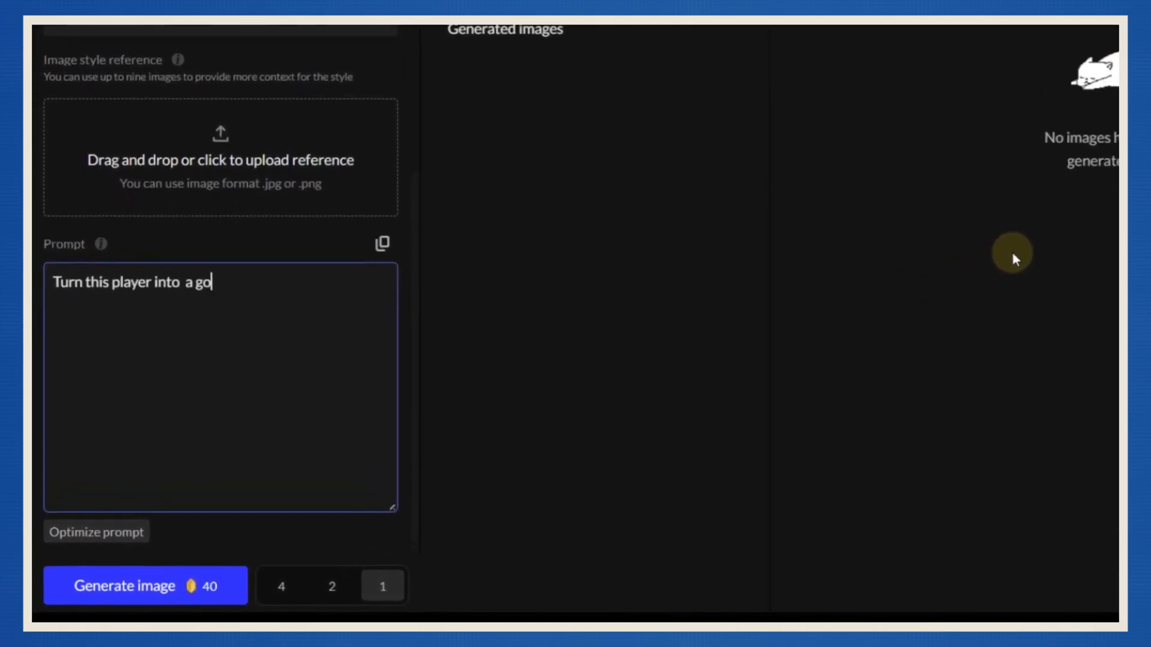
key("Backspace")
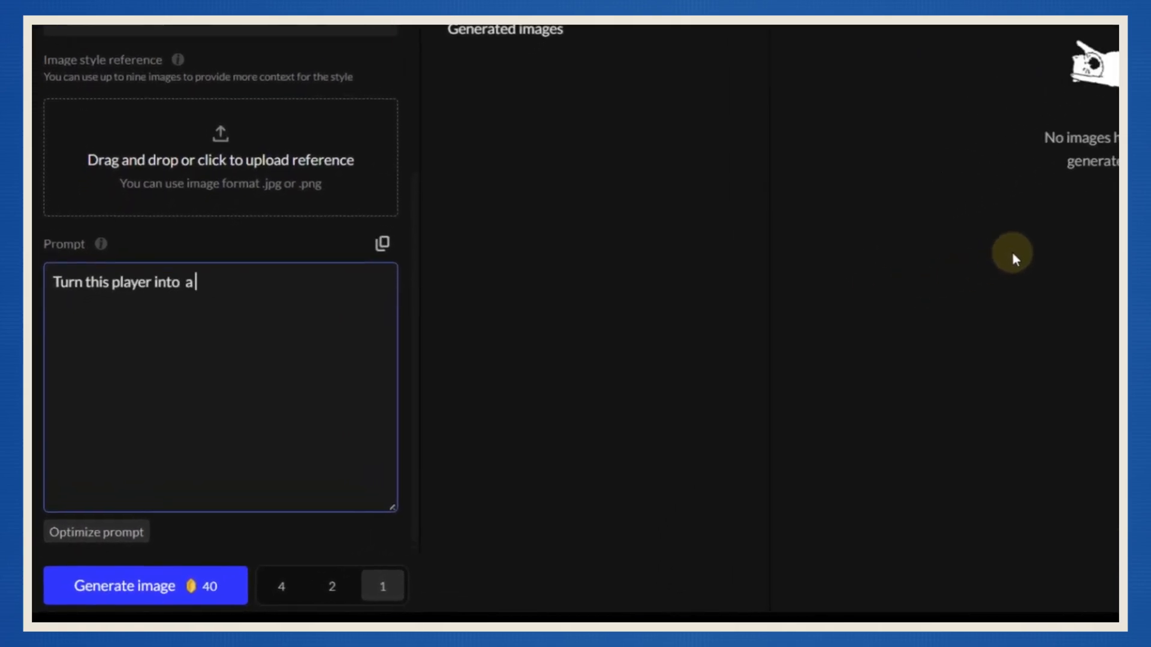
type("robot")
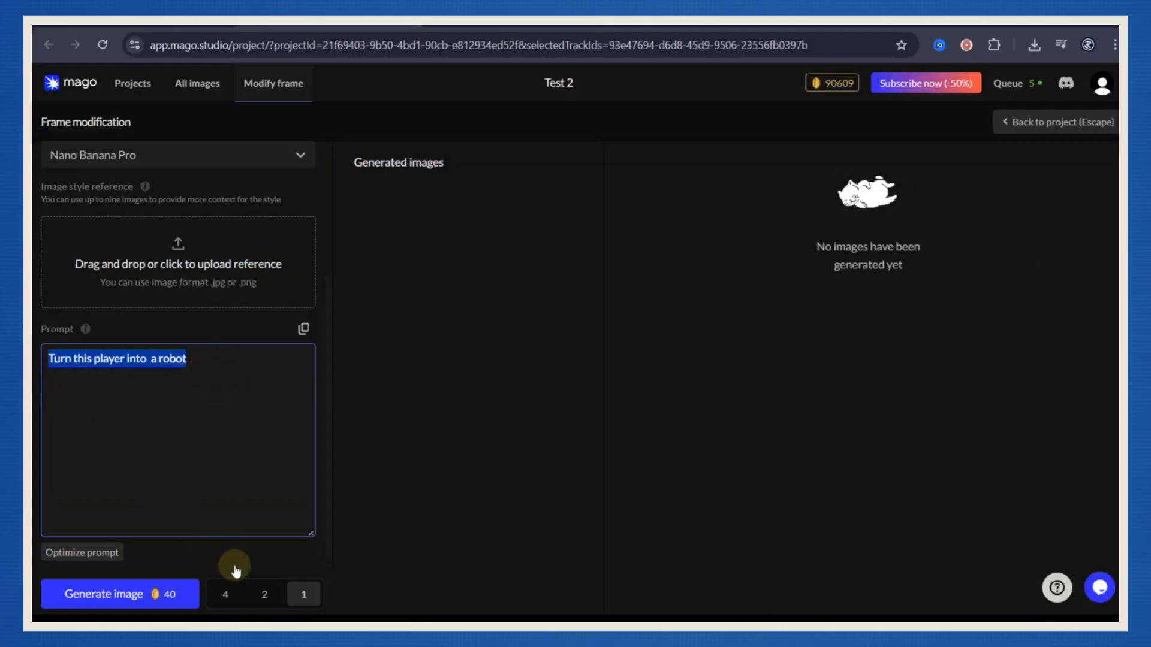
left_click(303, 595)
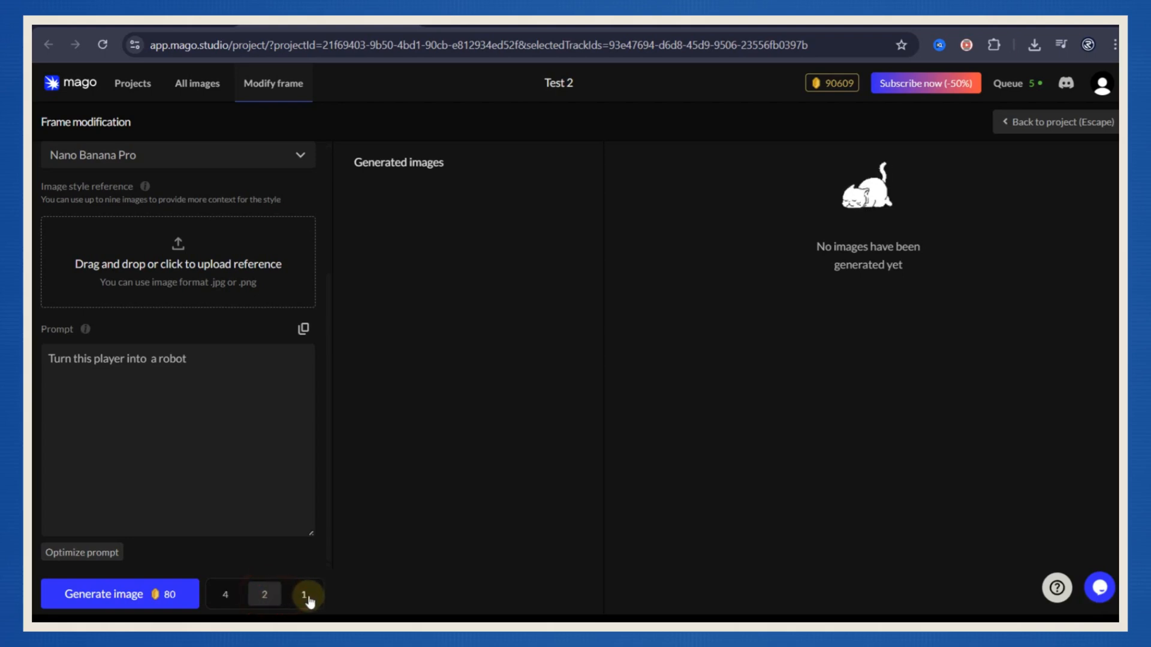
left_click(120, 593)
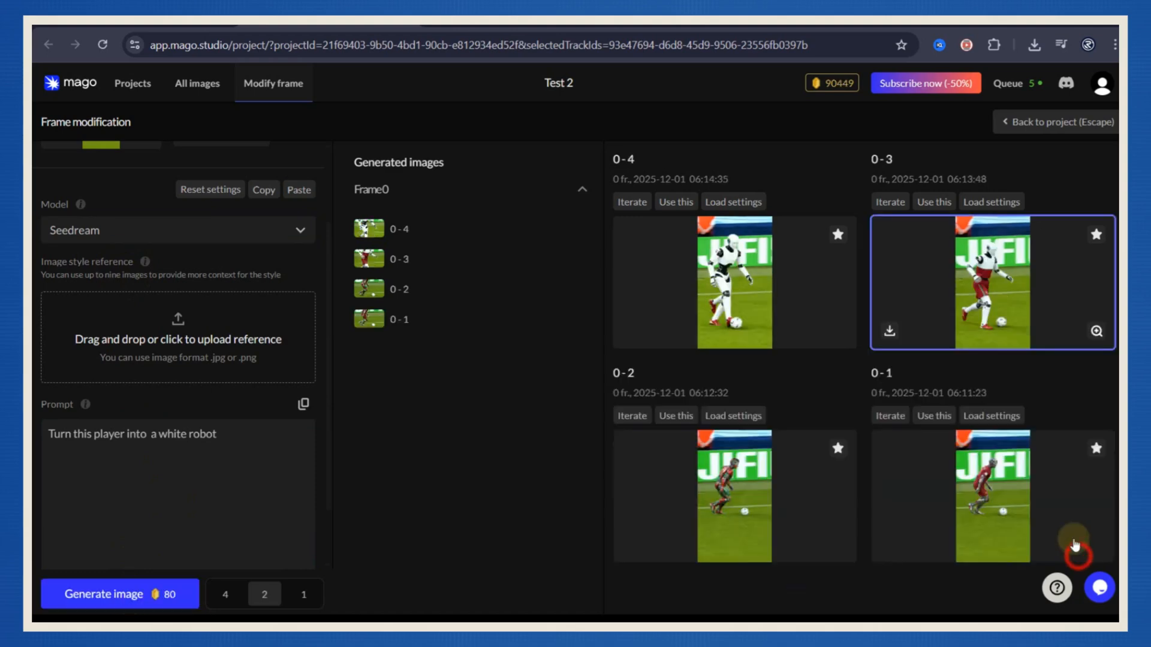
Choose robot image 0-3 as the clip's new first frame and return to the project.
left_click(1097, 331)
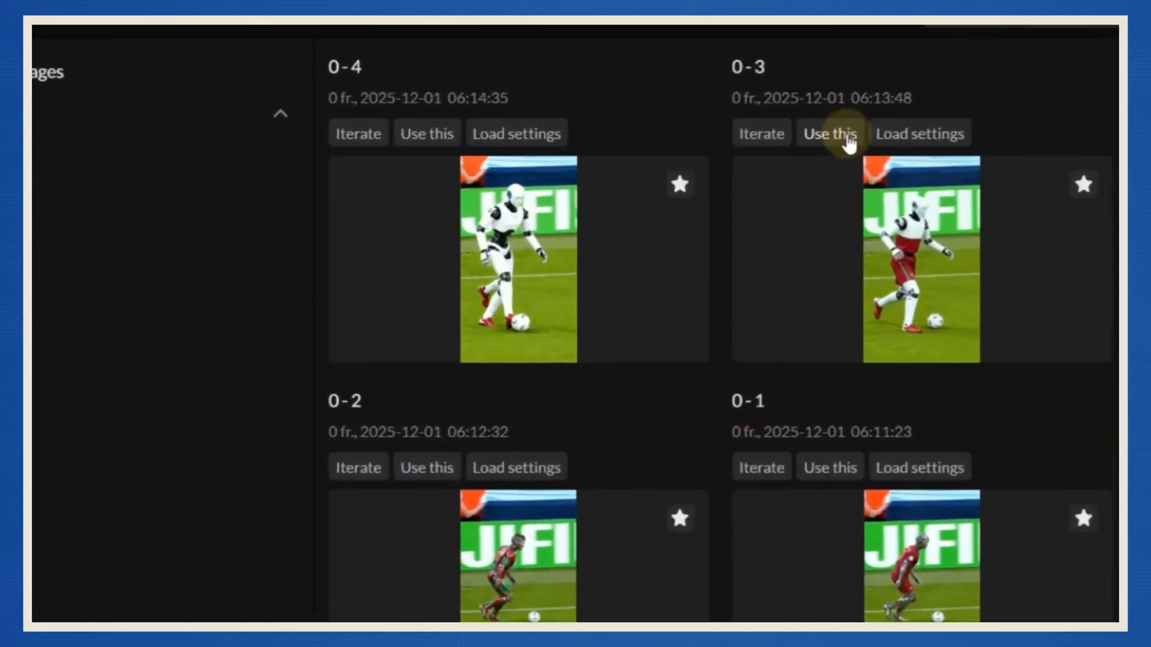
left_click(829, 133)
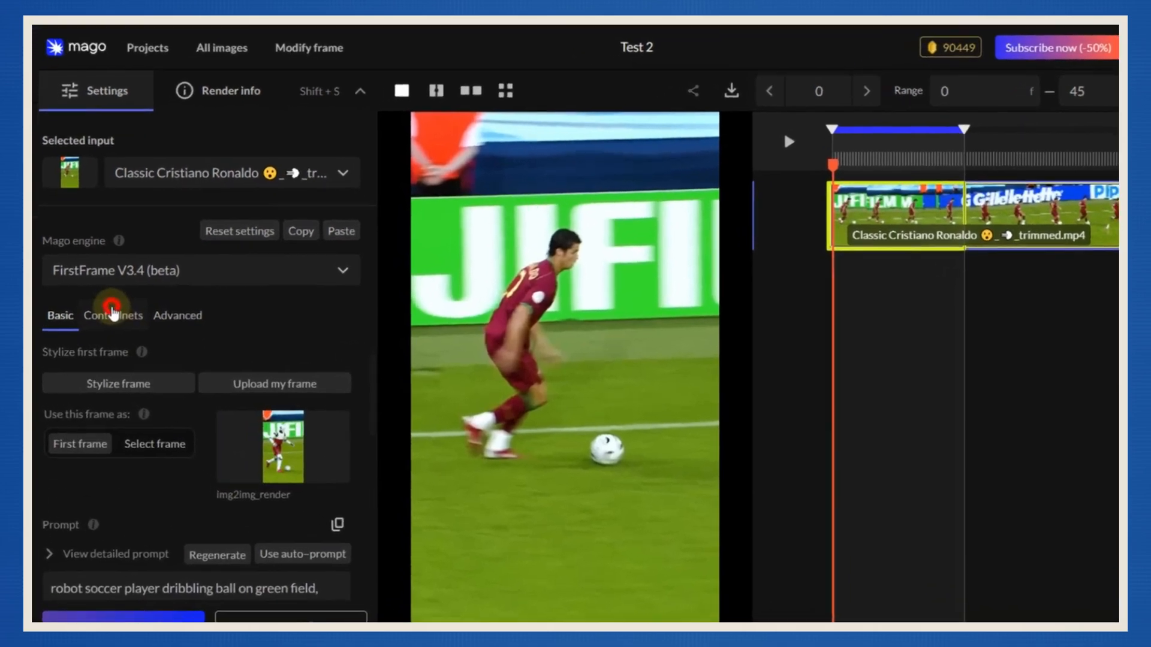
Keep Depth as the Controlnet guidance, review Advanced settings, and set a partial render range.
left_click(113, 316)
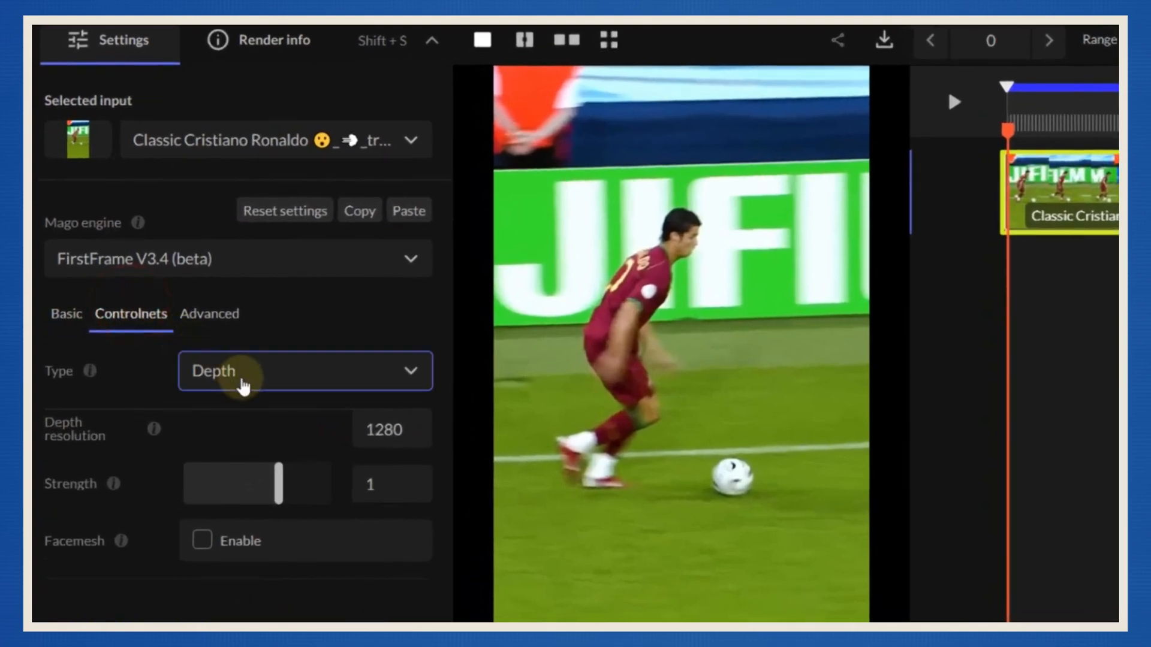
left_click(304, 370)
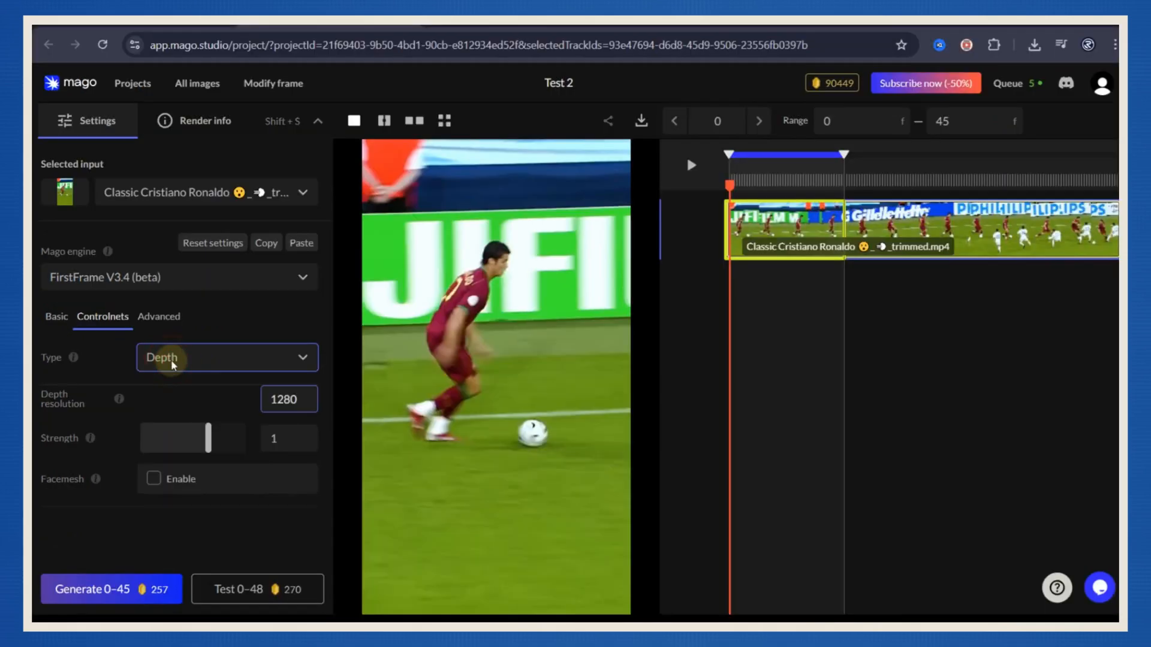
left_click(289, 439)
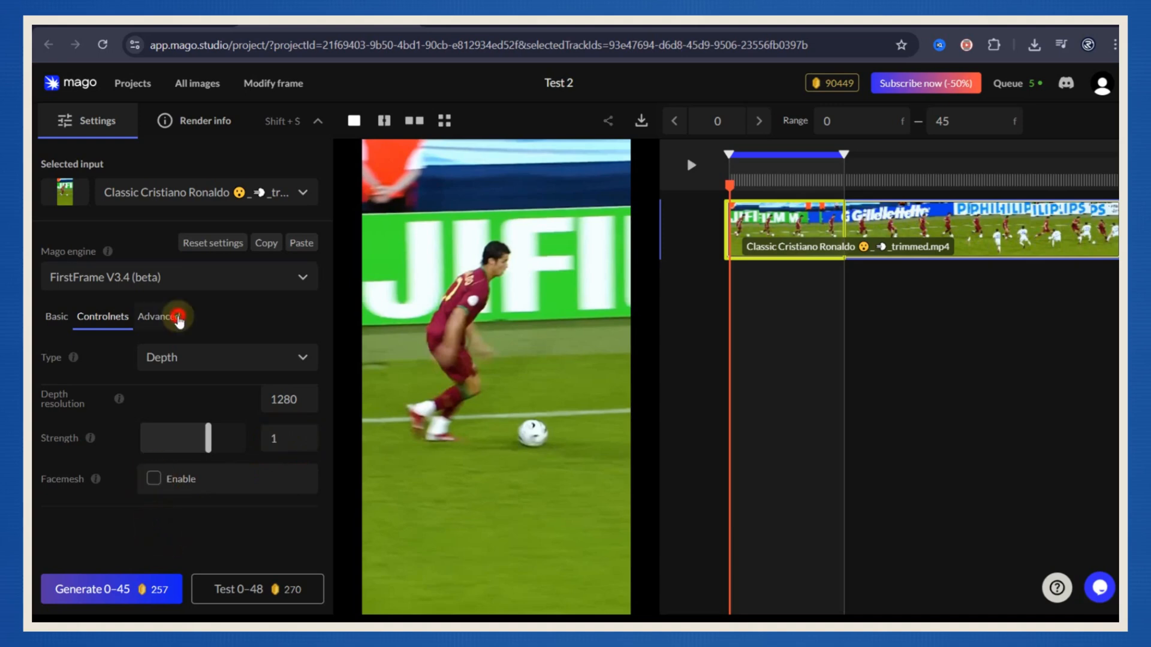
left_click(160, 317)
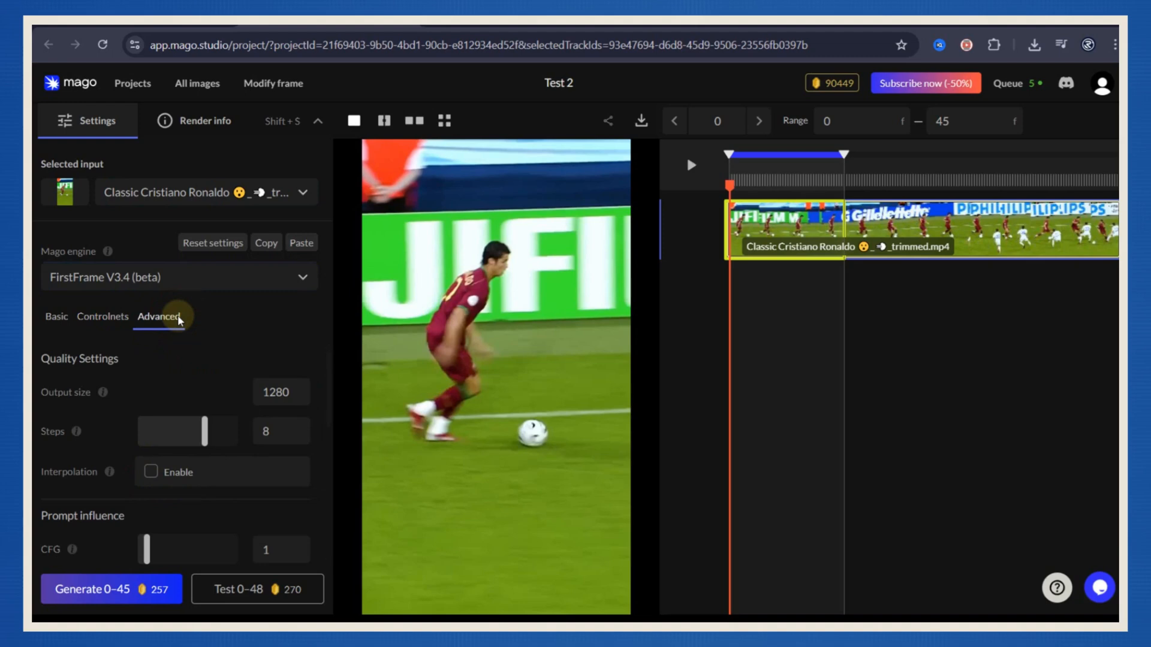
left_click_drag(843, 154, 930, 155)
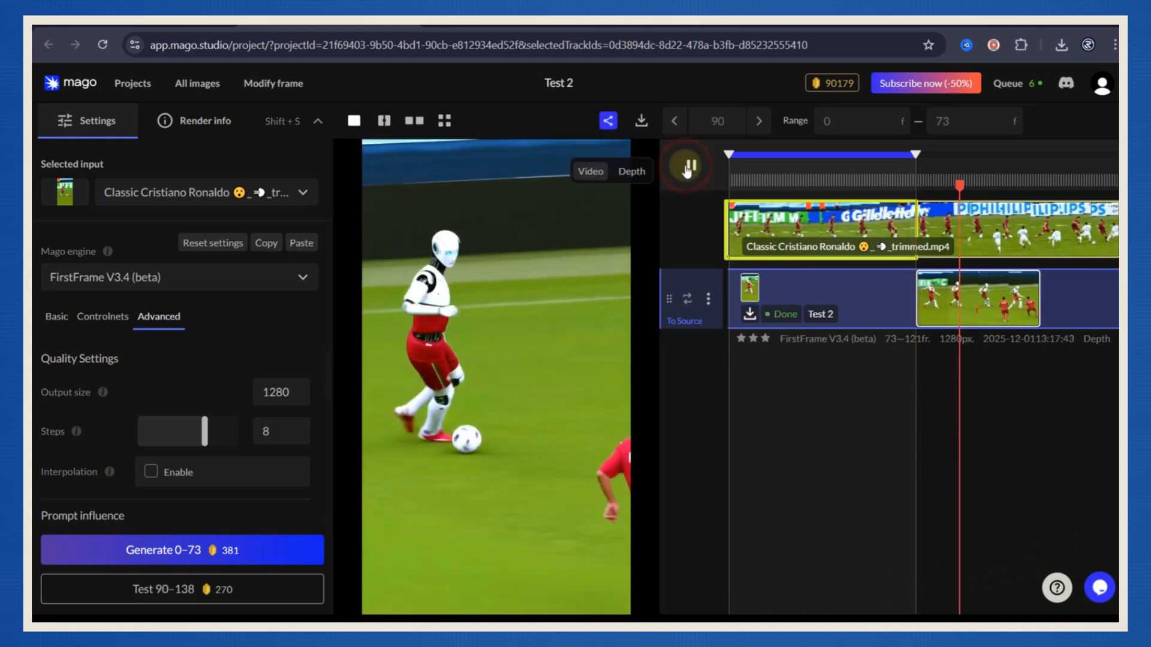
Extend the render range to frame 152 and view the robot render beside the original.
left_click_drag(915, 155, 921, 154)
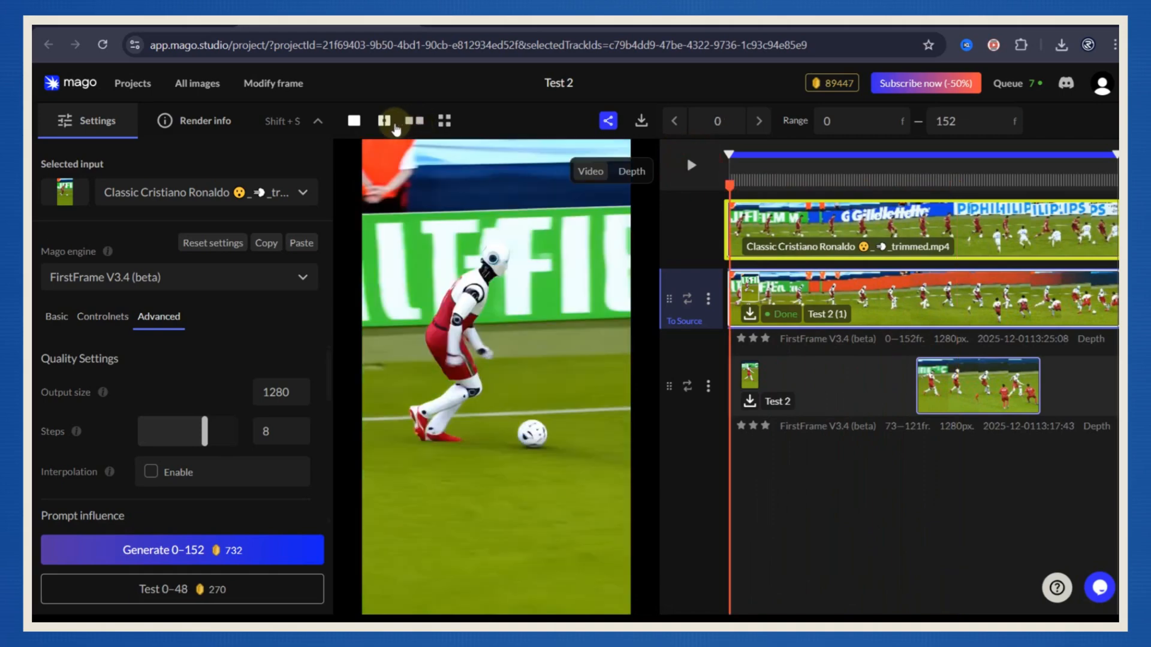
left_click(414, 120)
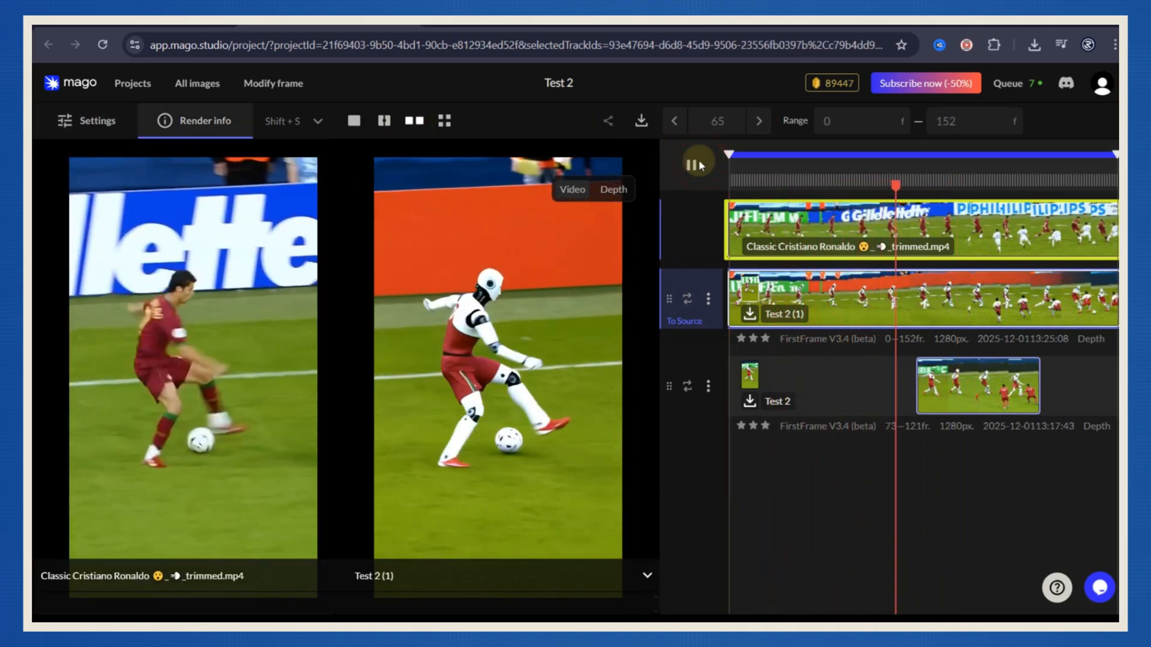
Pause the side-by-side robot comparison around frame 102 of the dribble.
left_click(384, 120)
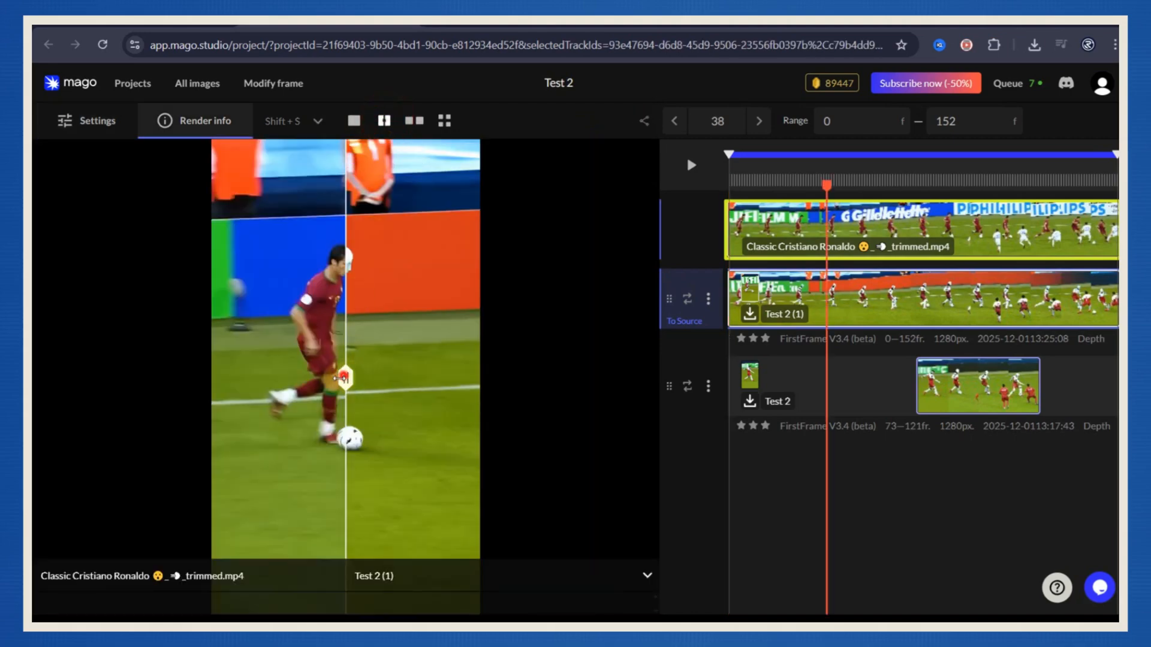
left_click(691, 164)
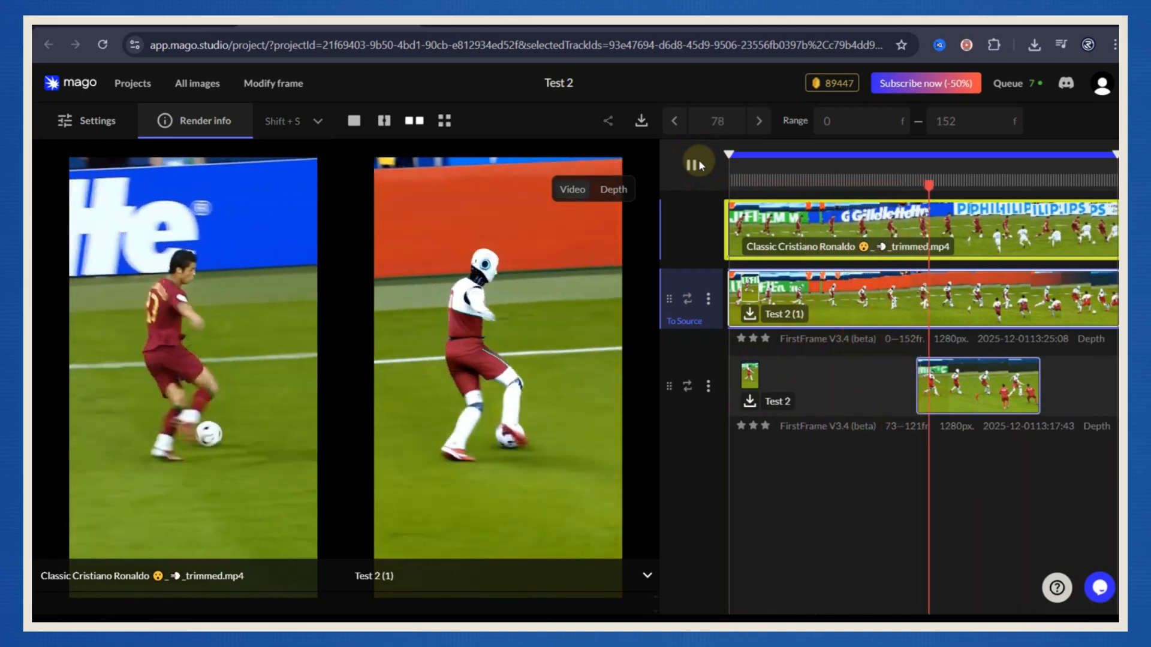
left_click(698, 164)
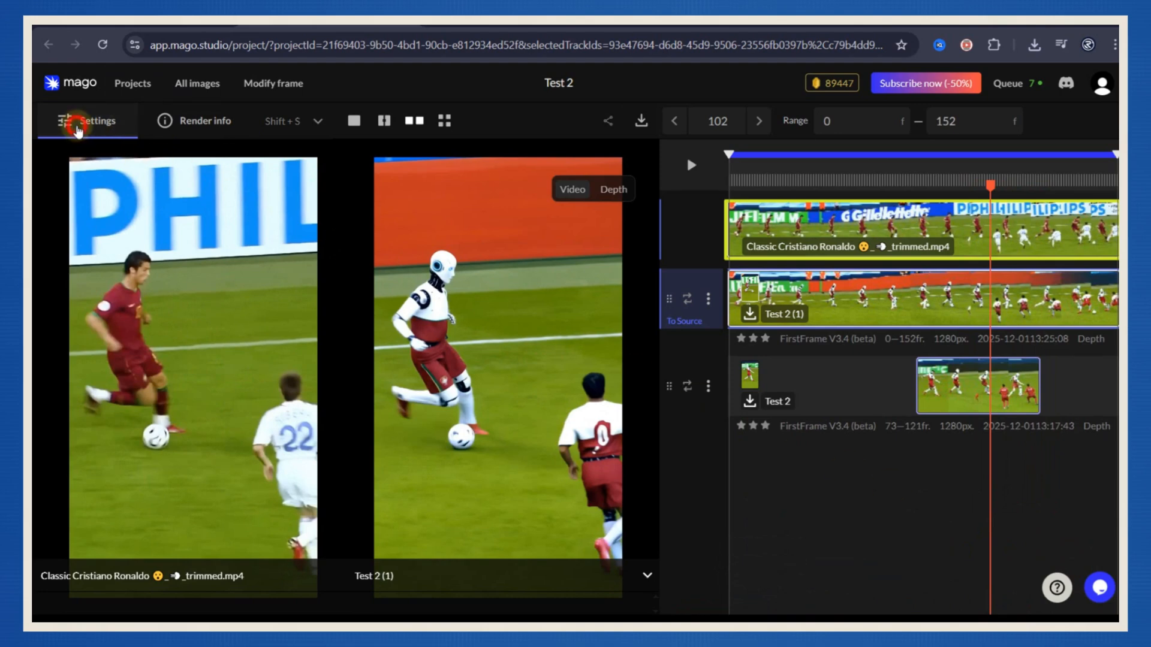
With Seedream and a 'Turn the players...' goat-head prompt, generate goat-headed frame images.
left_click(88, 120)
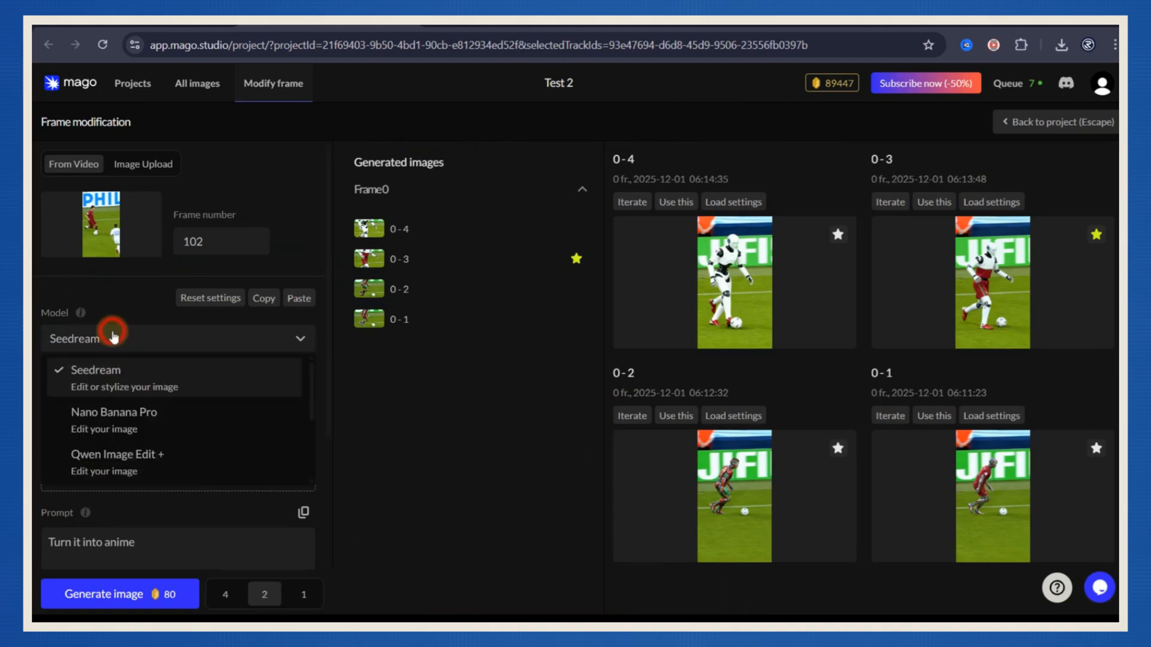
left_click(94, 370)
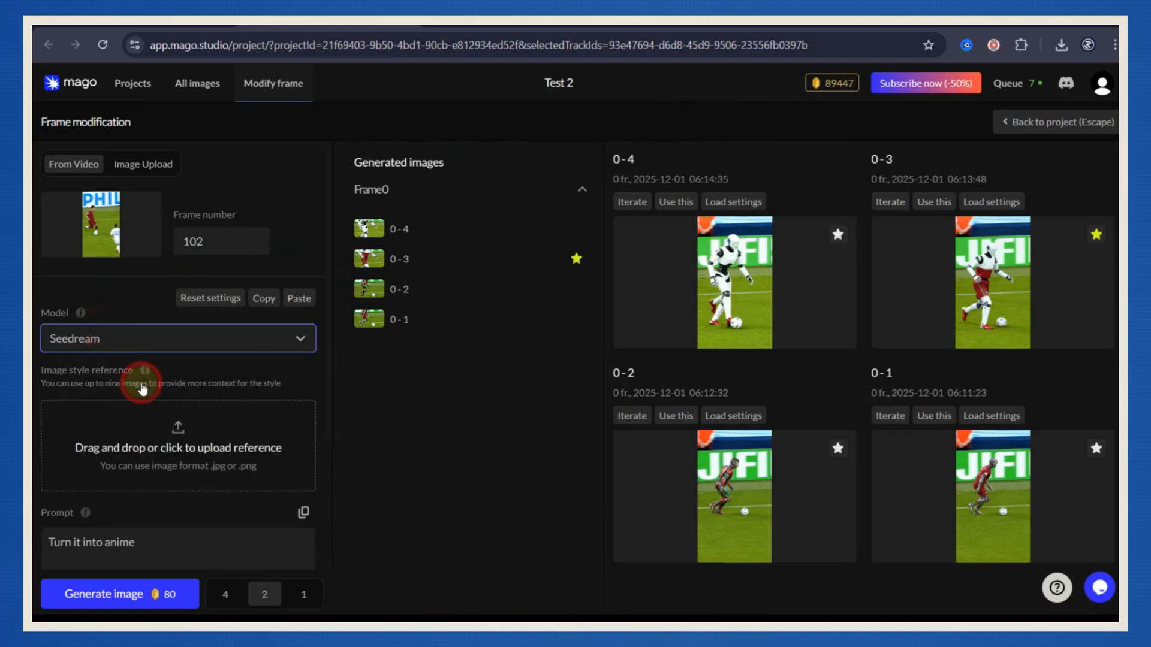
type("Turn the players")
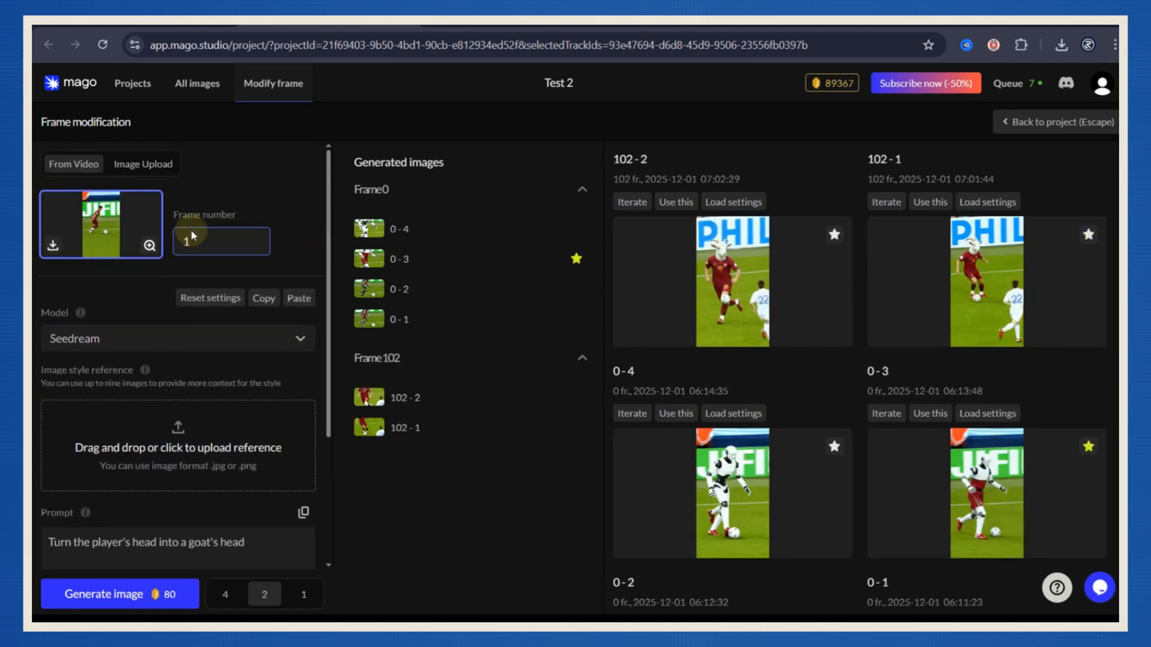
scroll("down", 3)
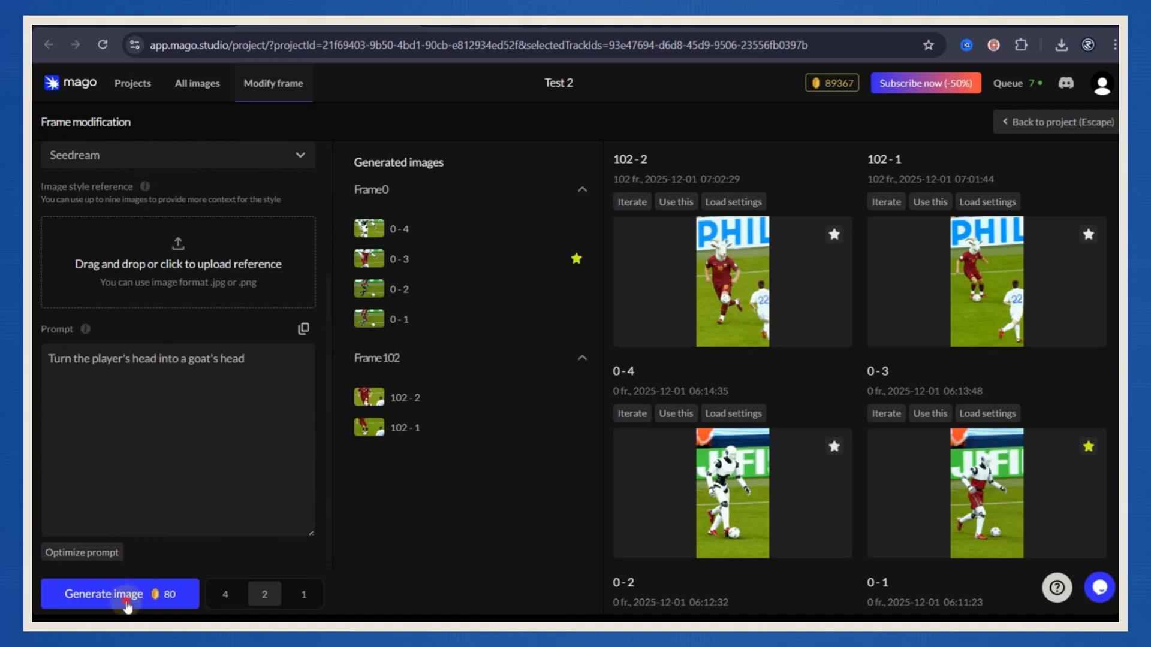
left_click(119, 593)
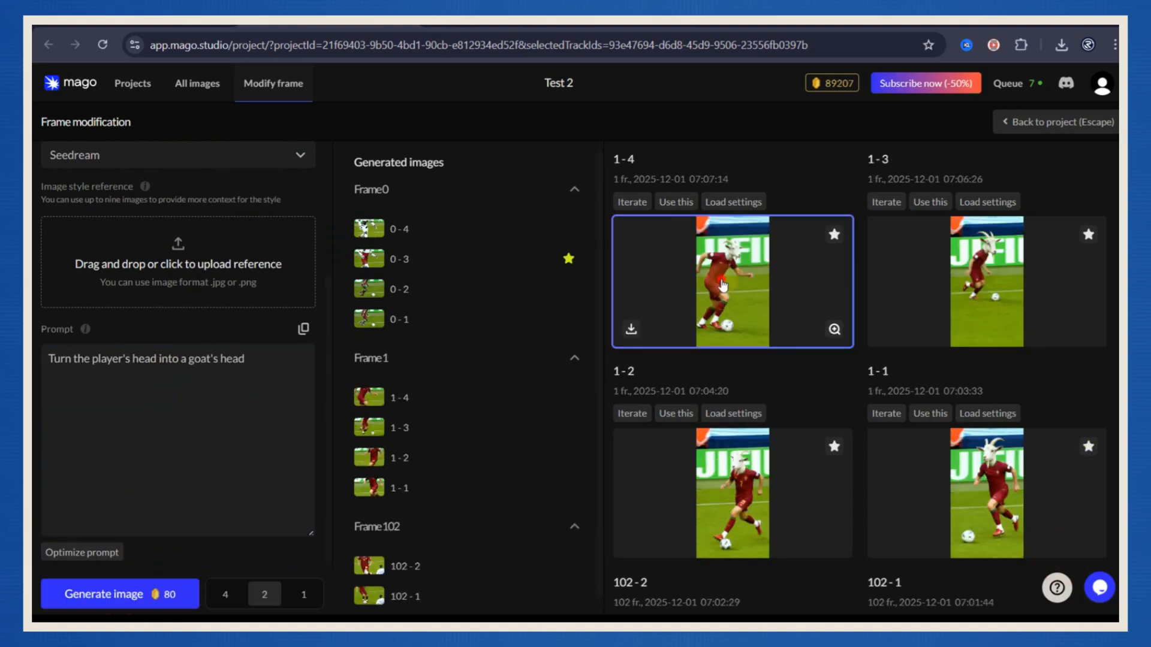
Enlarge one goat-head result, then return to the project.
left_click(833, 328)
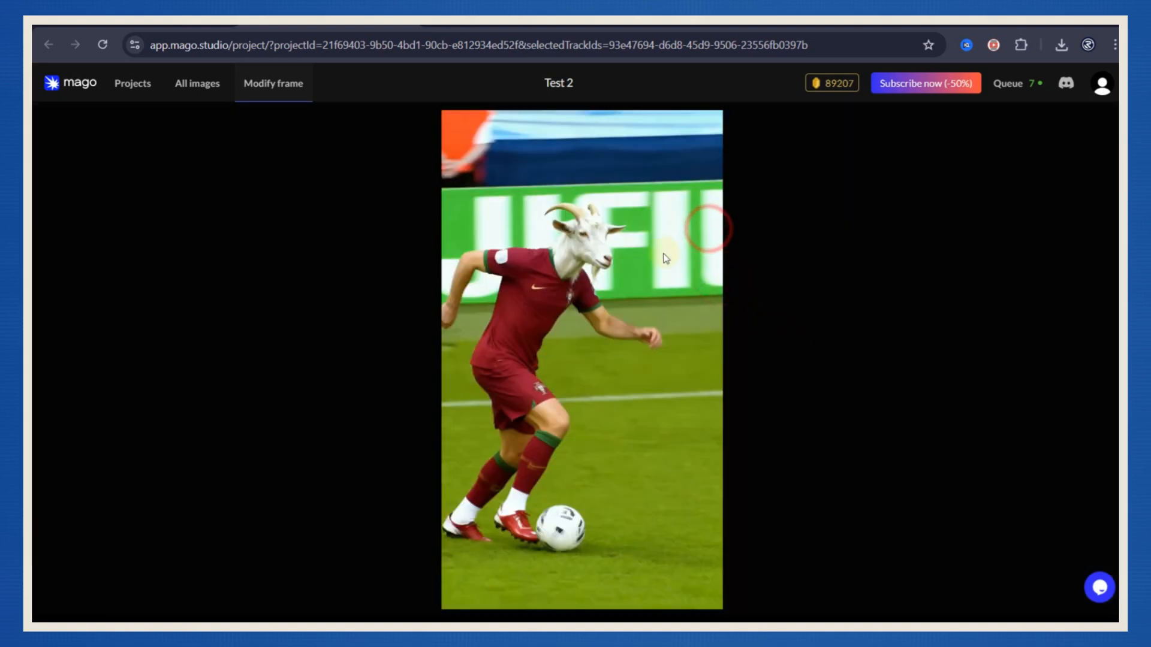
left_click(274, 83)
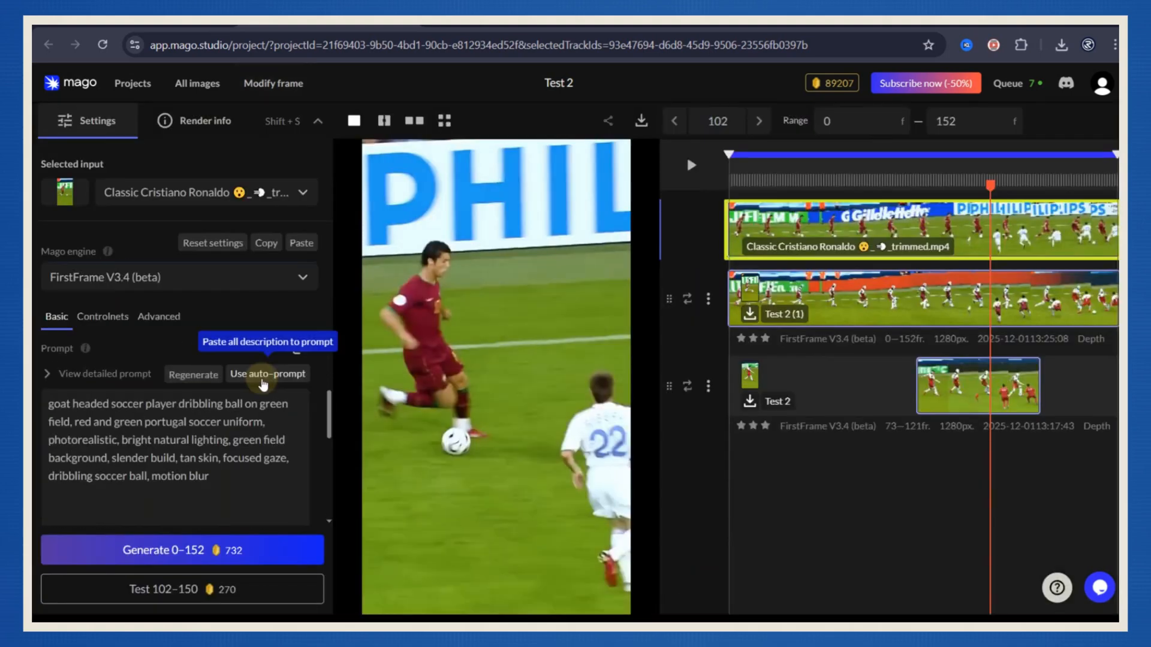
Select the whole goat-headed player prompt and bring up the ready-made preset gallery.
triple_click(170, 421)
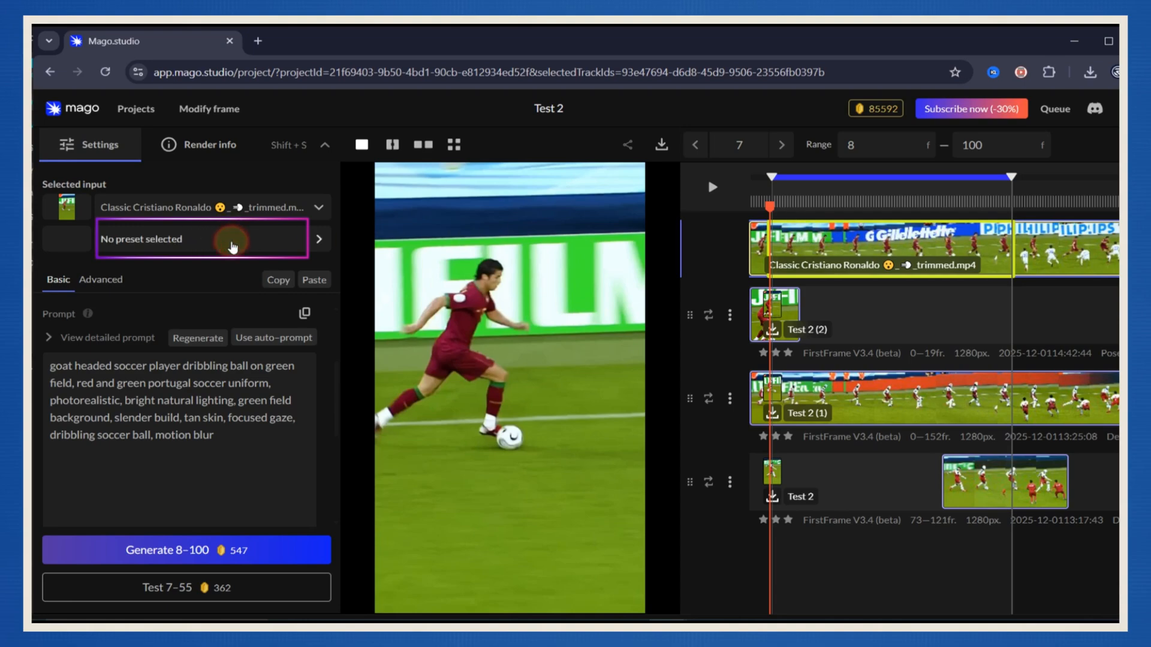
left_click(201, 238)
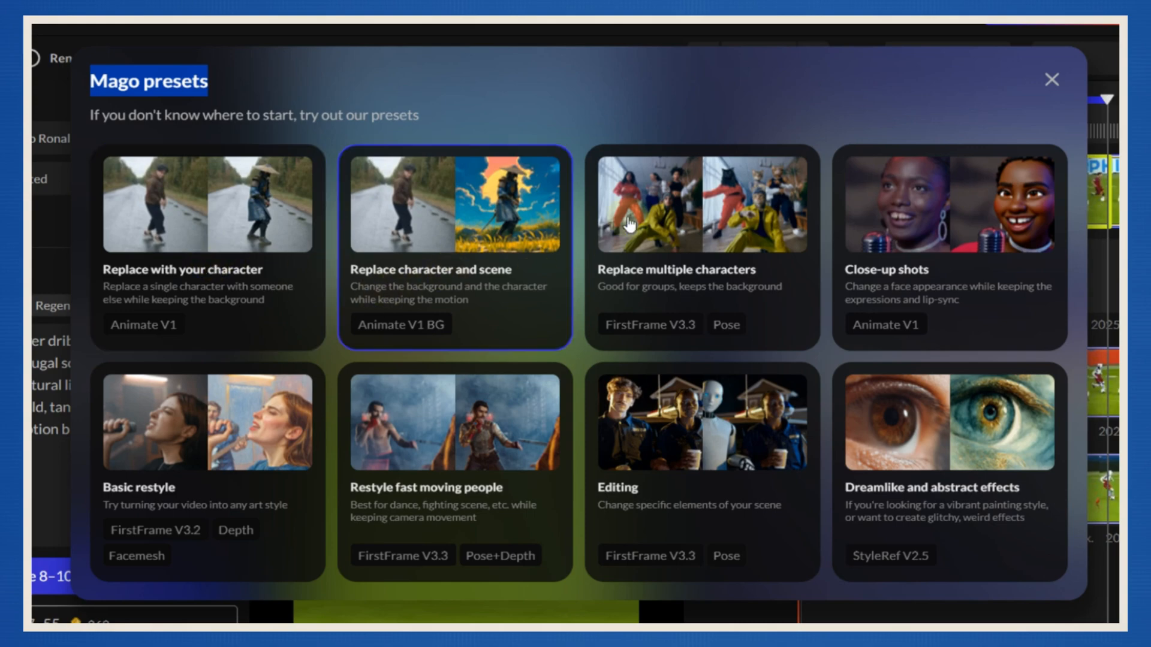
Leave the presets gallery without applying any preset.
left_click(702, 466)
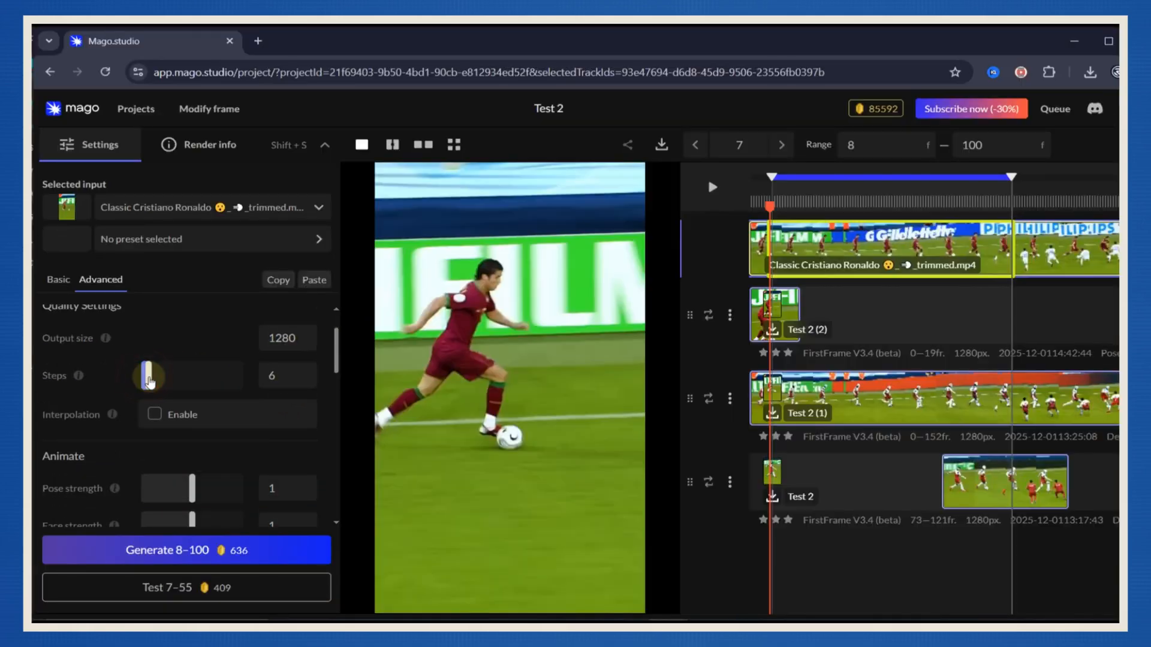
Enable Dynamic reference under Context settings for the frames 8–100 render.
scroll("down", 3)
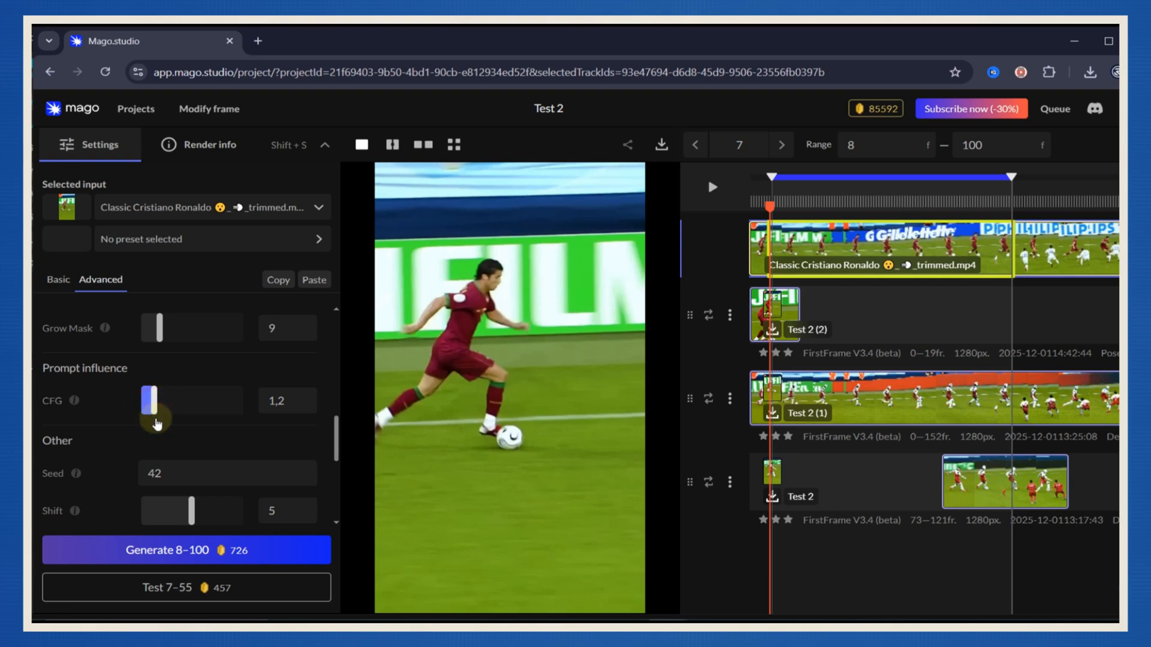
scroll("down", 3)
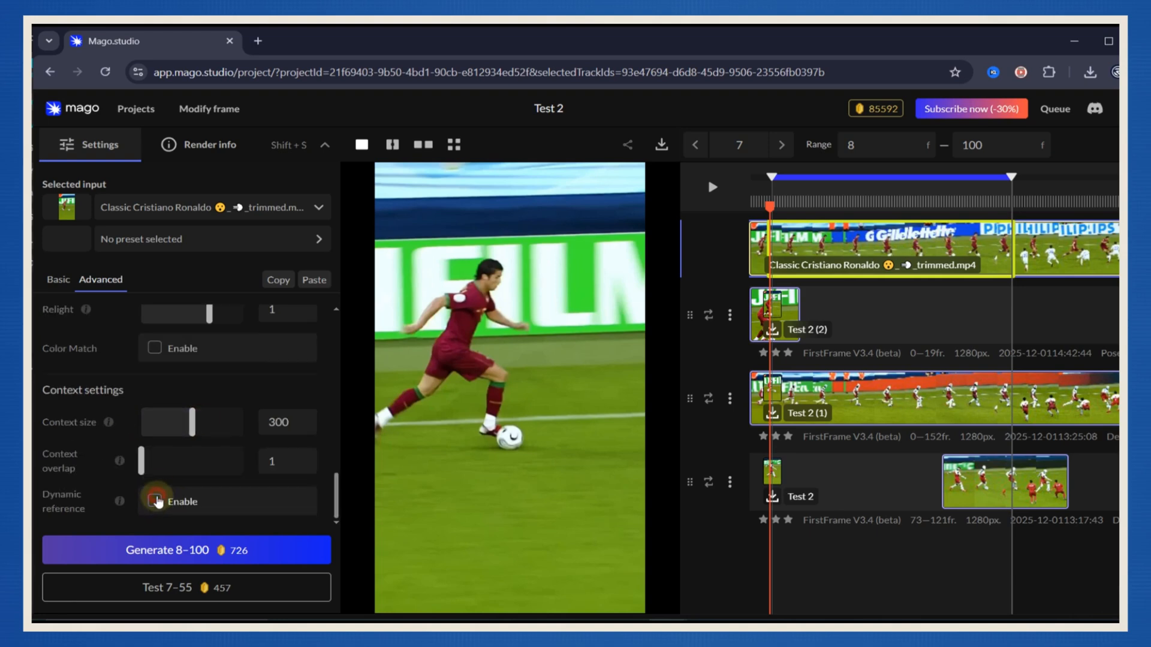
left_click(155, 501)
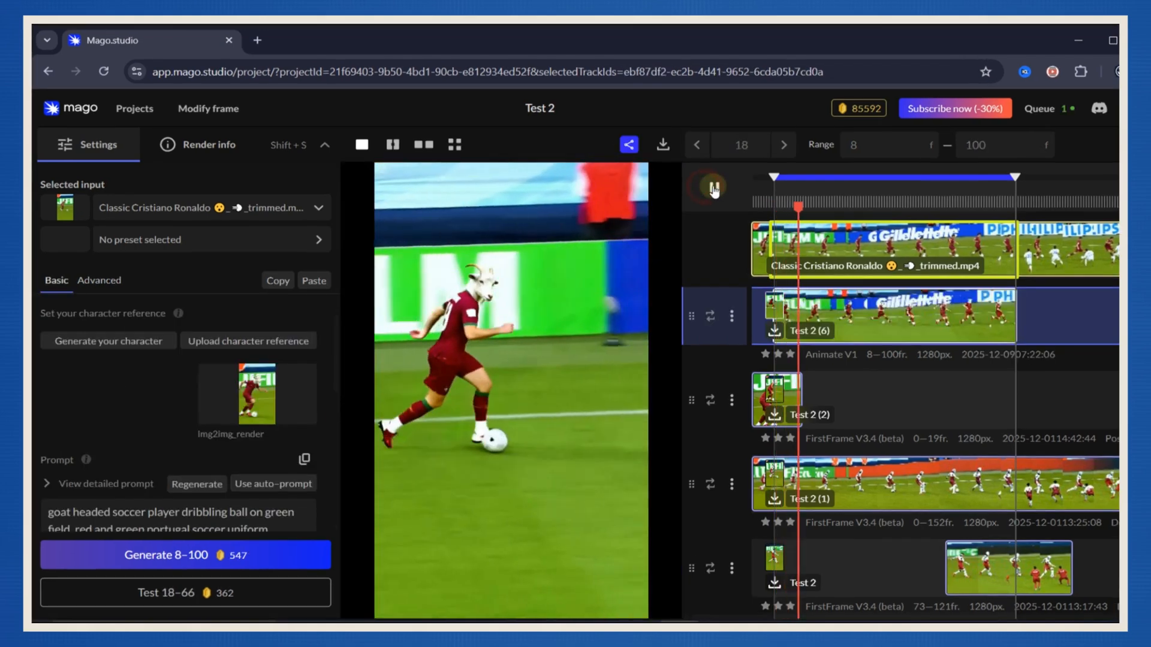
Preview the goat-headed take, then play it beside the original clip in the two-pane layout.
left_click(712, 187)
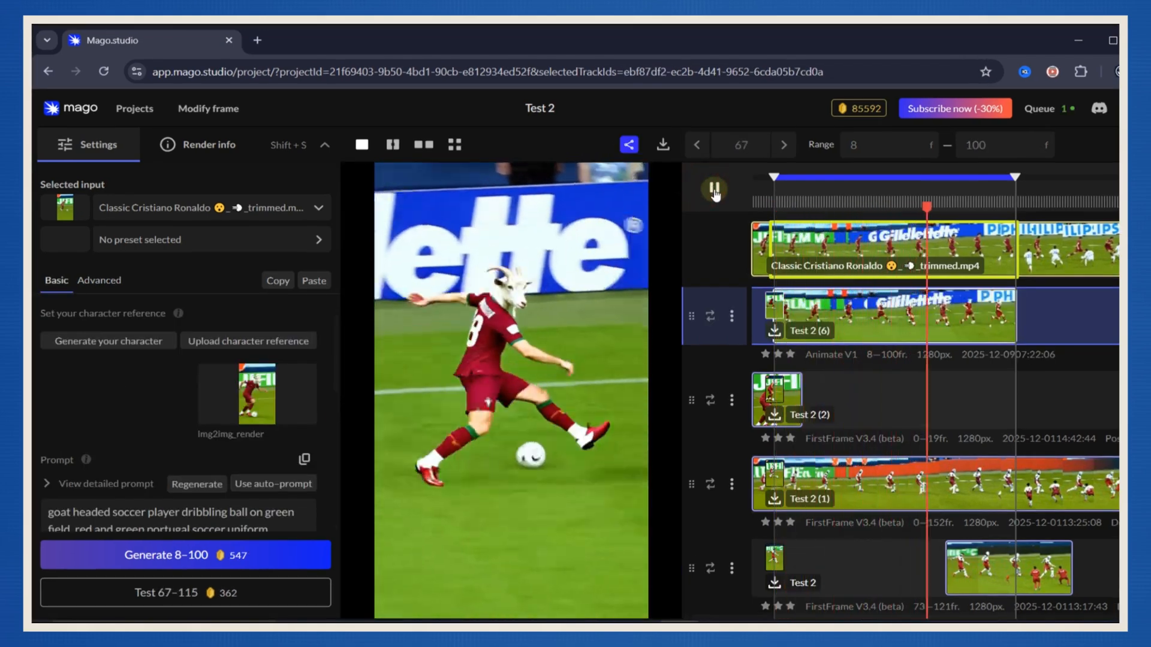
left_click(713, 187)
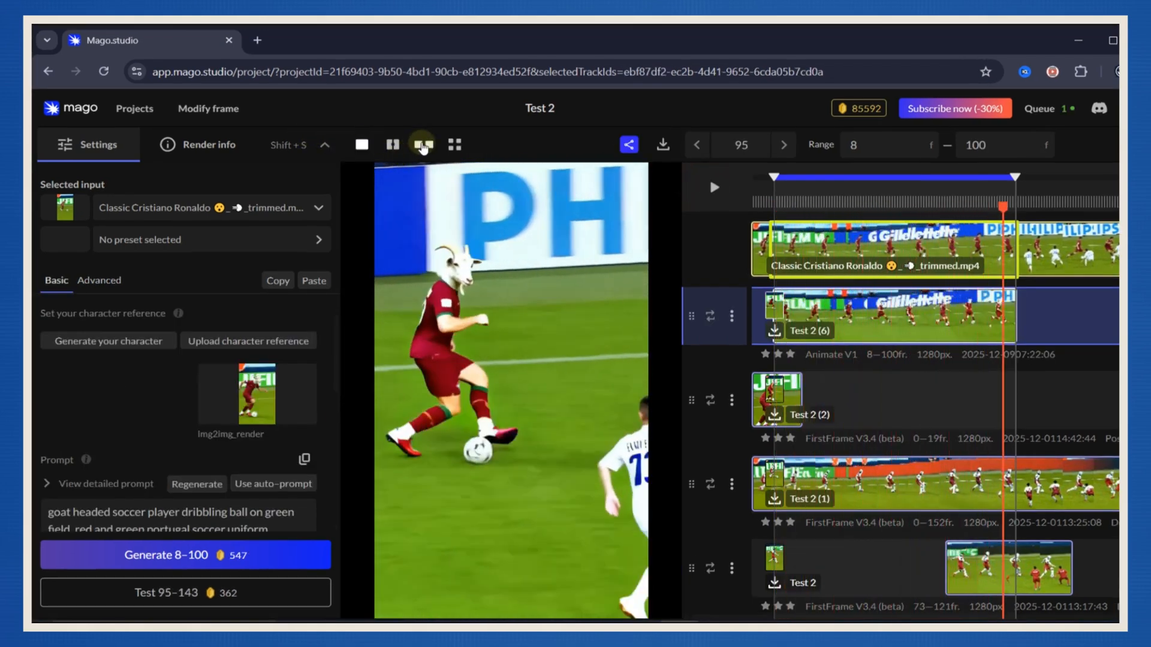
left_click(420, 144)
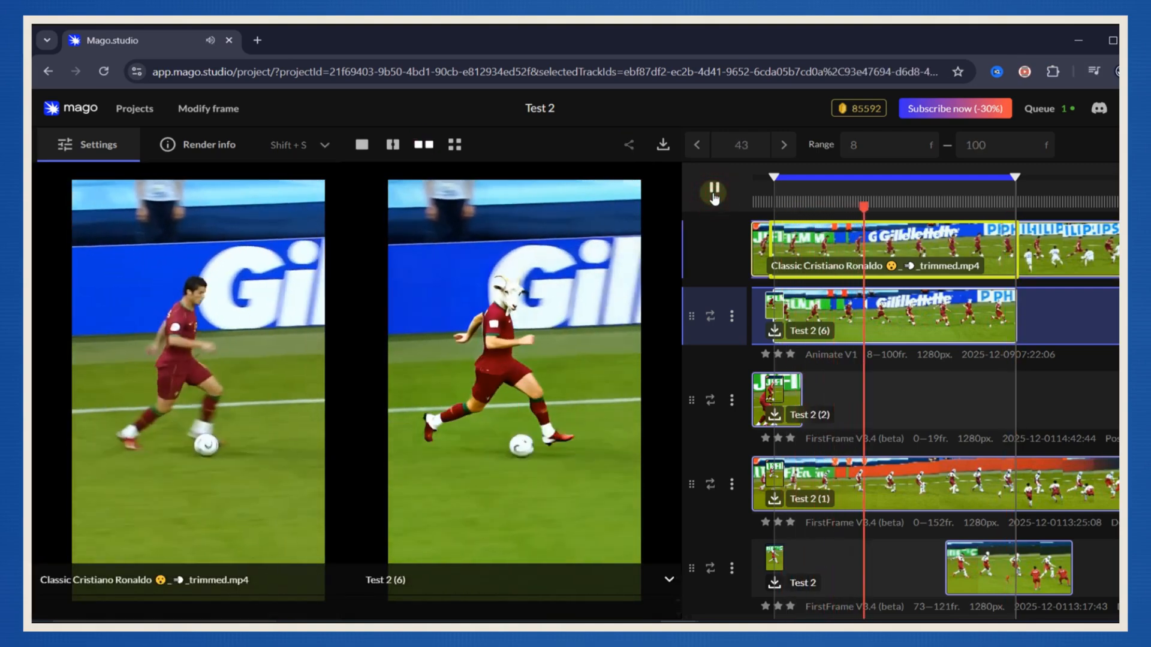
left_click(48, 45)
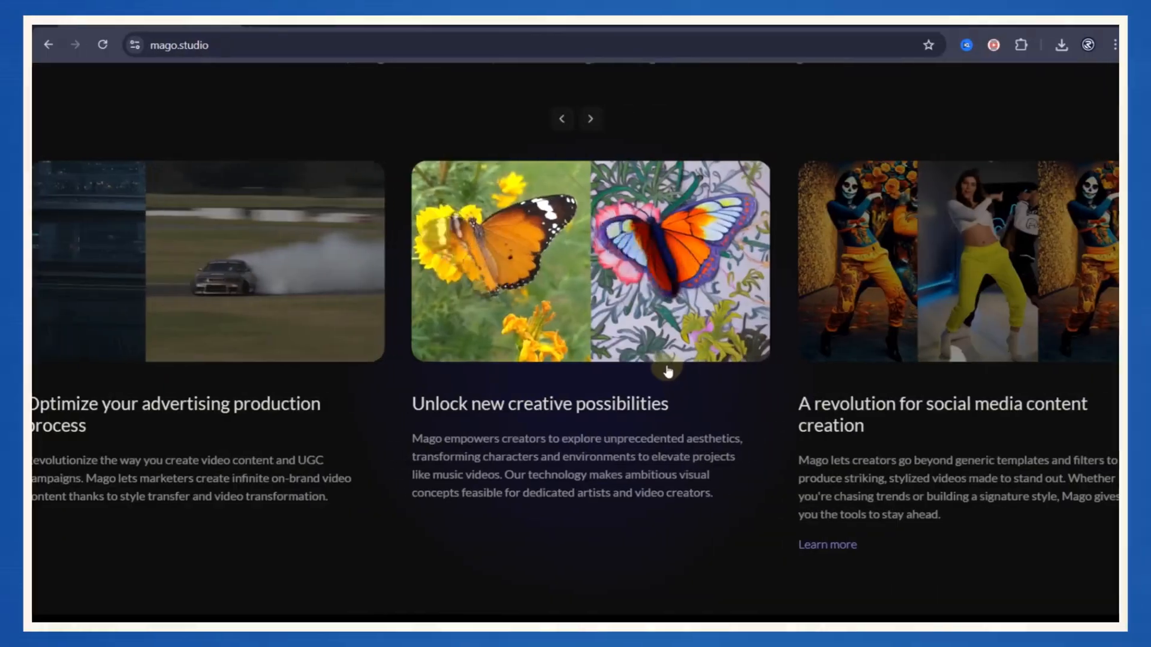
Browse the showcase, review the pricing plans and choose the €35 per month PRO plan.
left_click(562, 118)
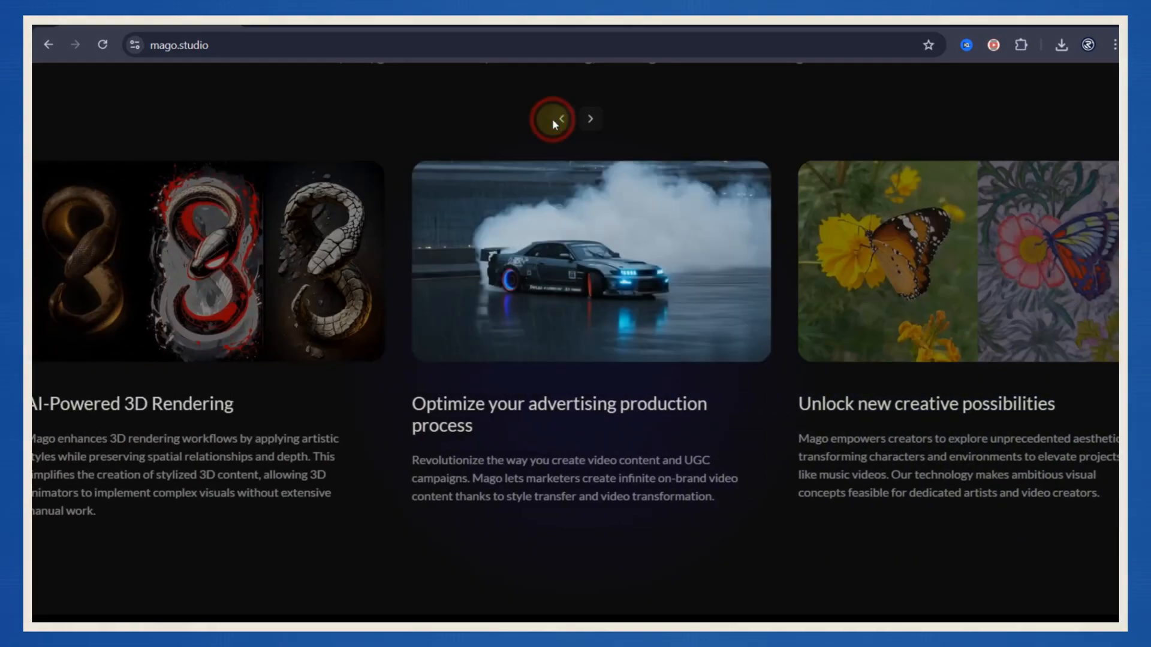
left_click(855, 92)
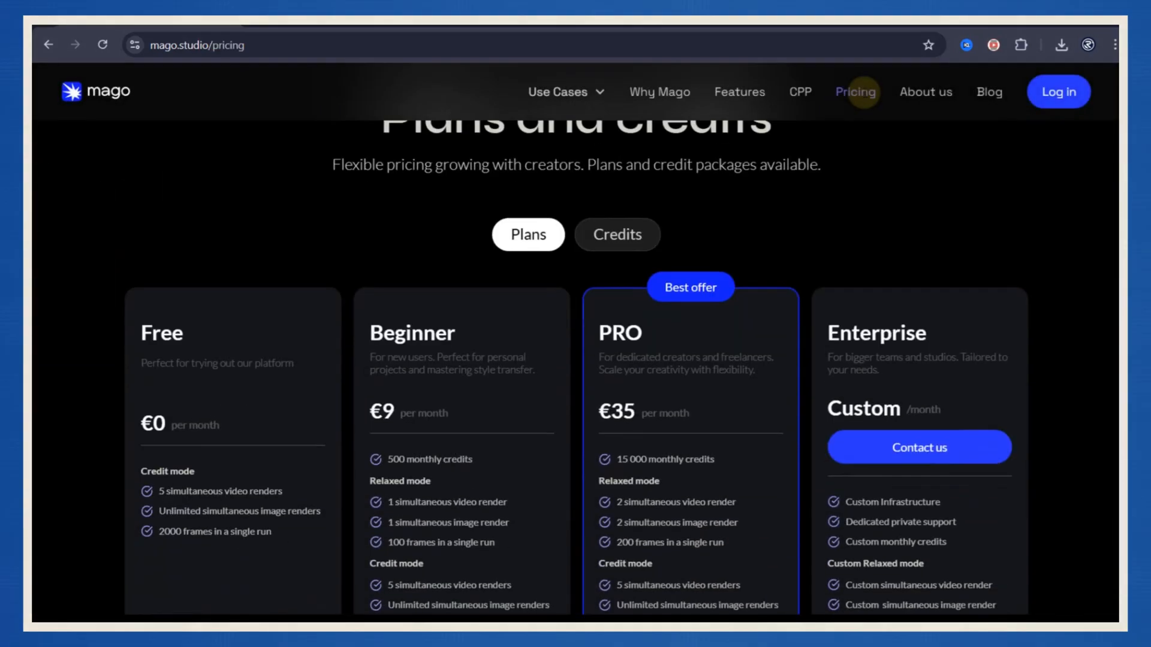
scroll("down", 3)
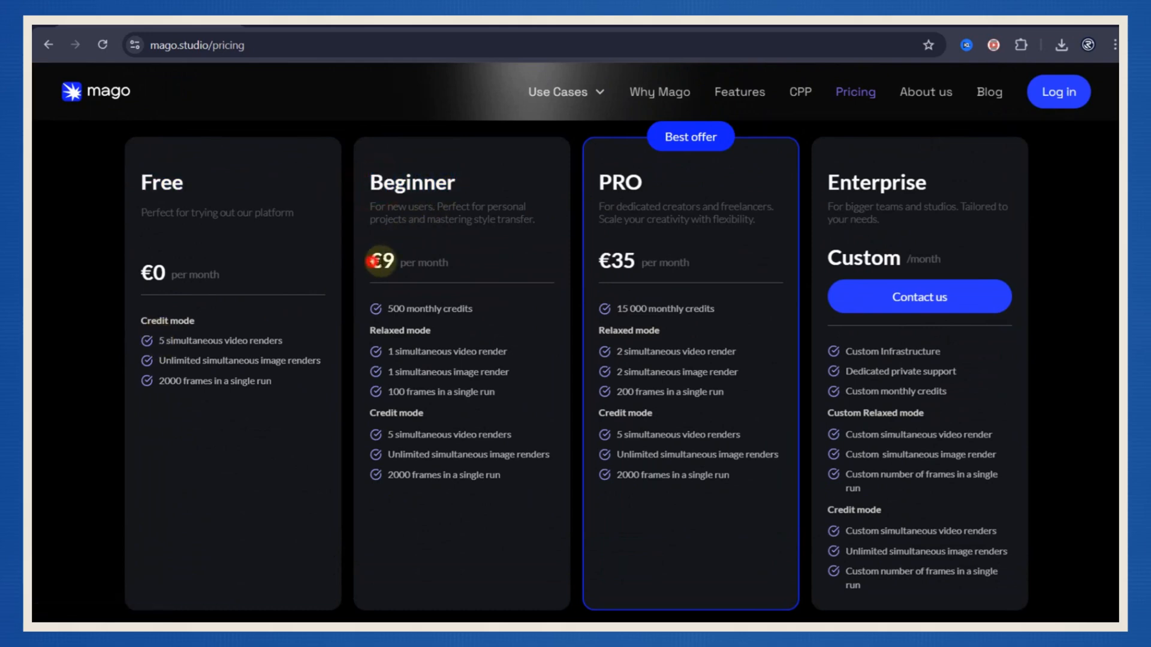
double_click(863, 259)
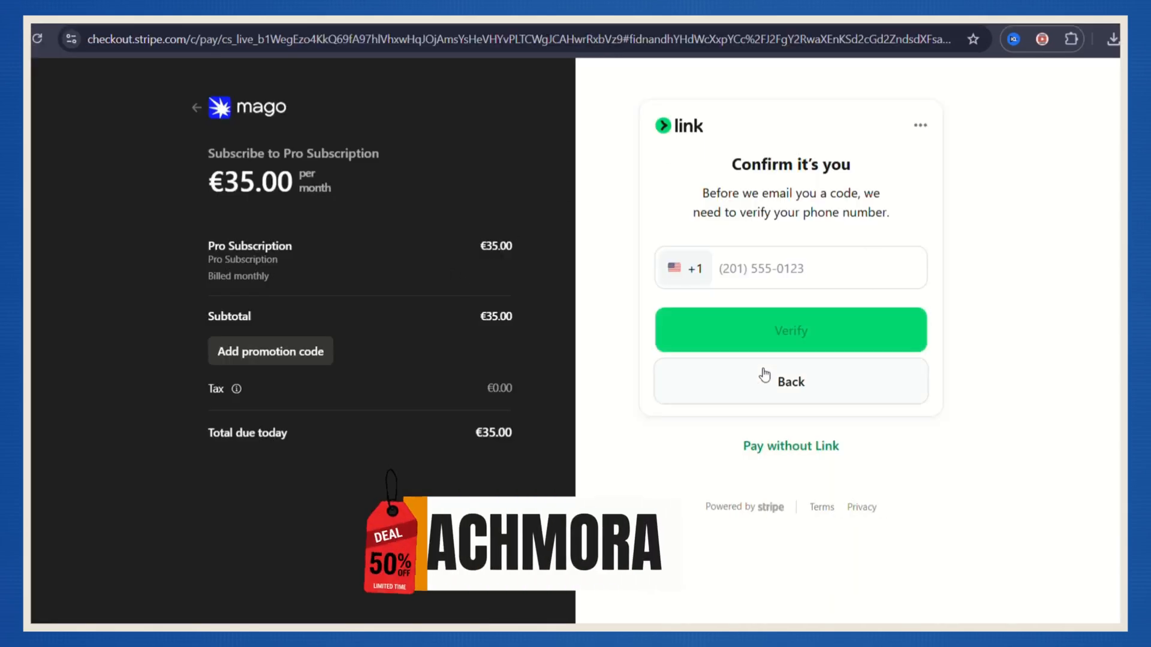
Enter the promotion code REACHMORA on the €35 Pro Subscription checkout.
left_click(269, 352)
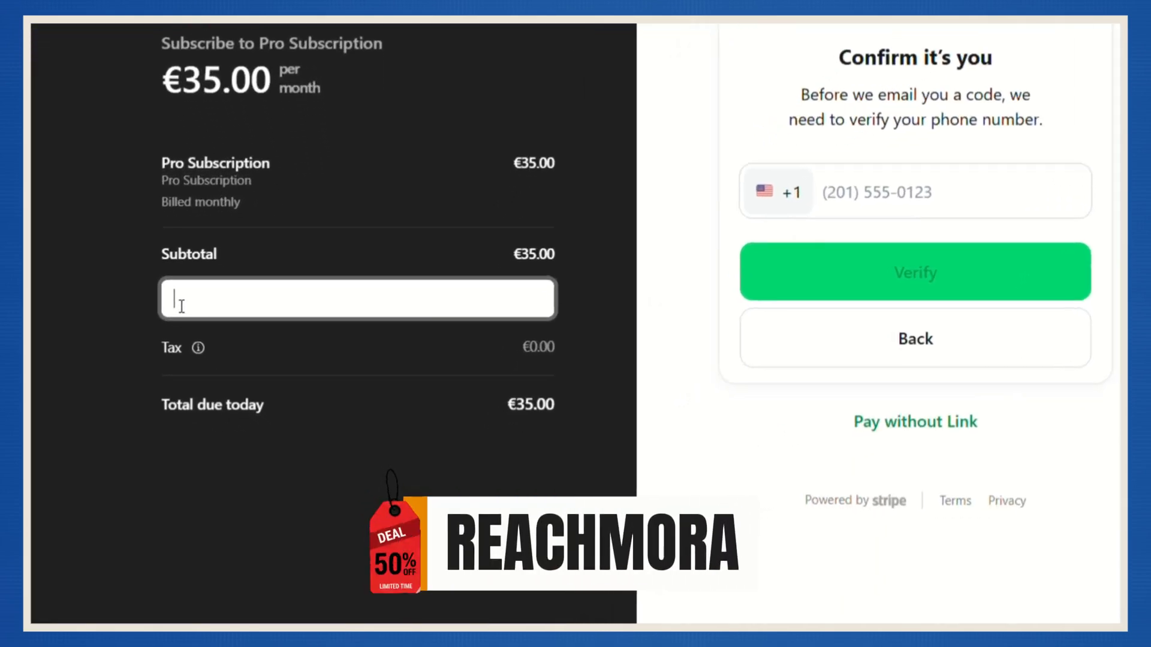
type("REACHMORA")
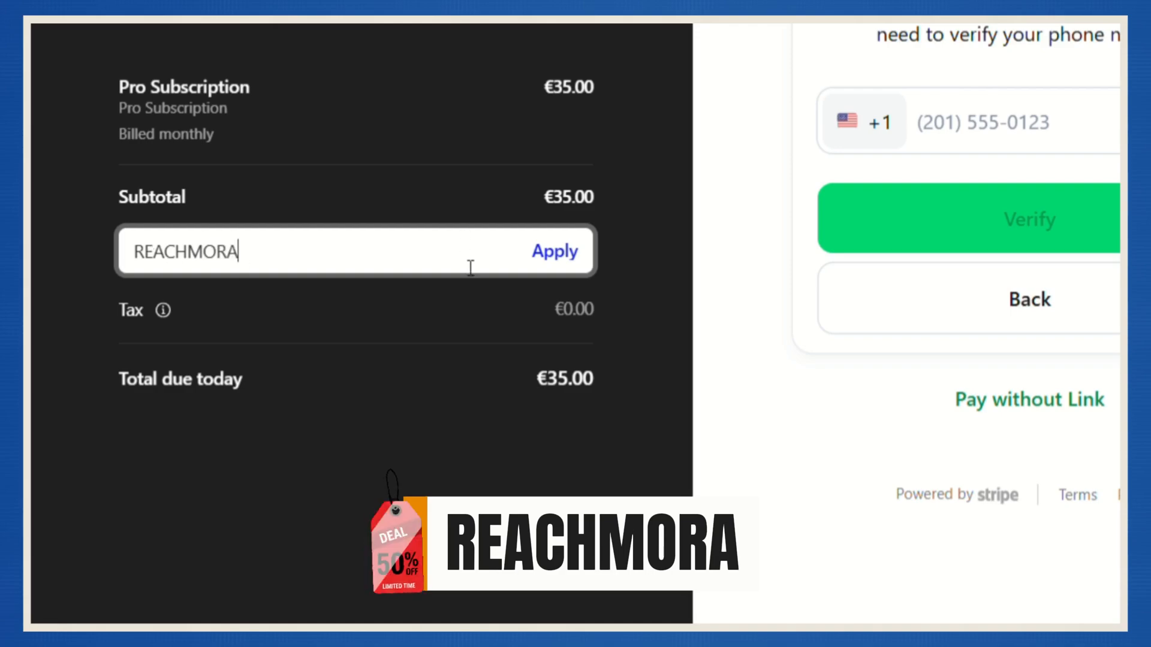